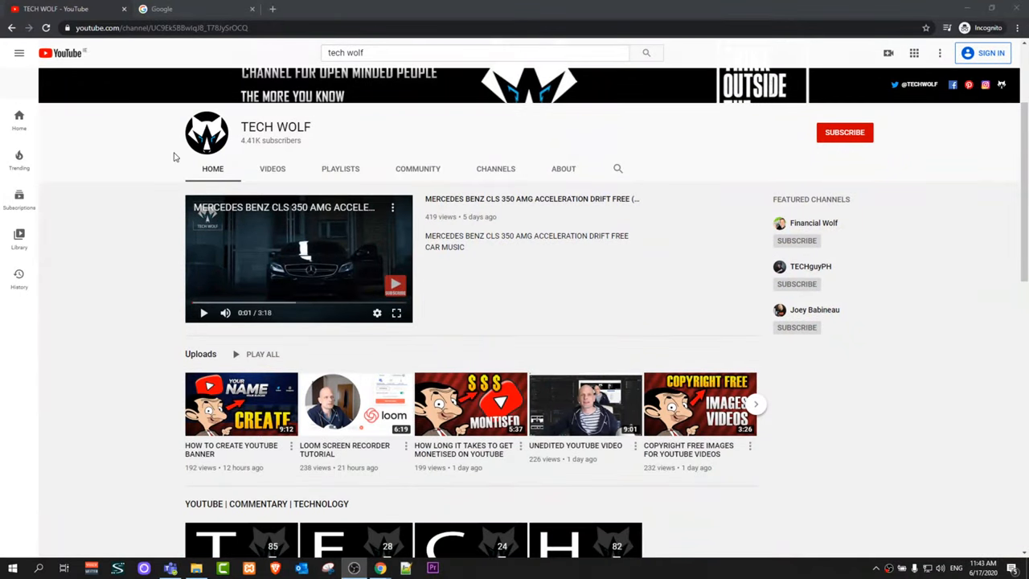
- Leave the TECH WOLF YouTube channel and bring up the Google homepage tab
scroll(down, 3)
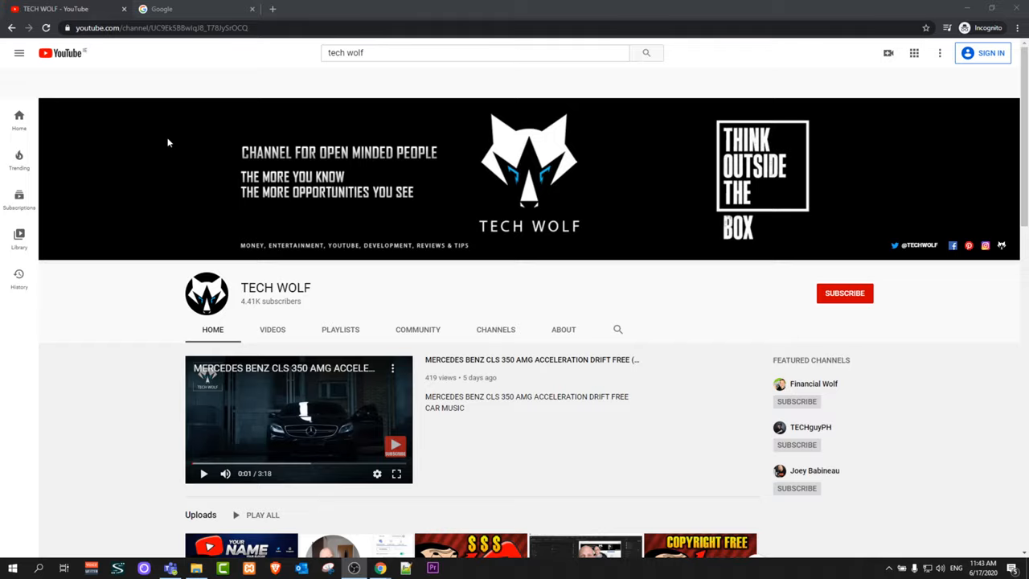
click(196, 9)
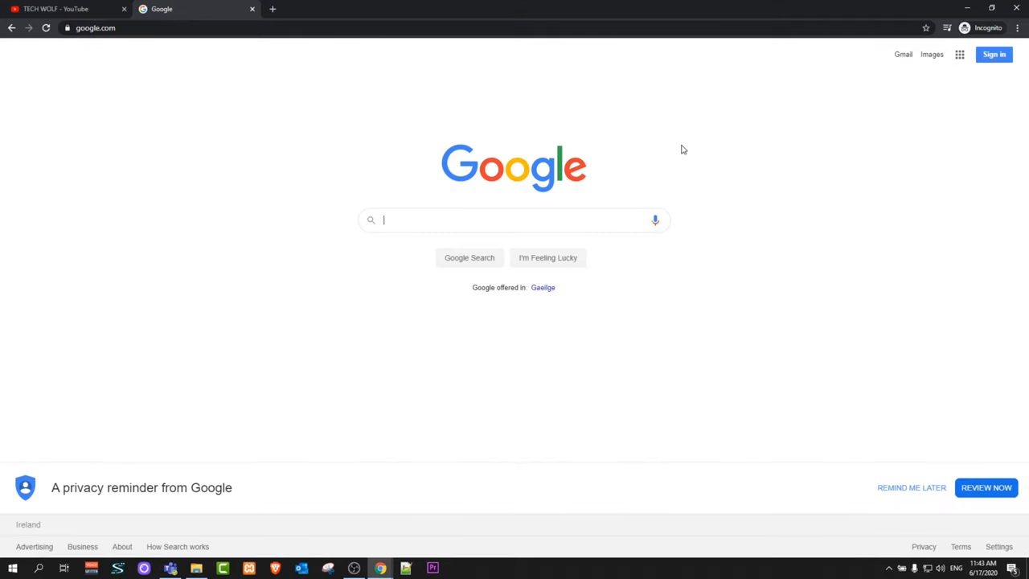
mouse_move(736, 151)
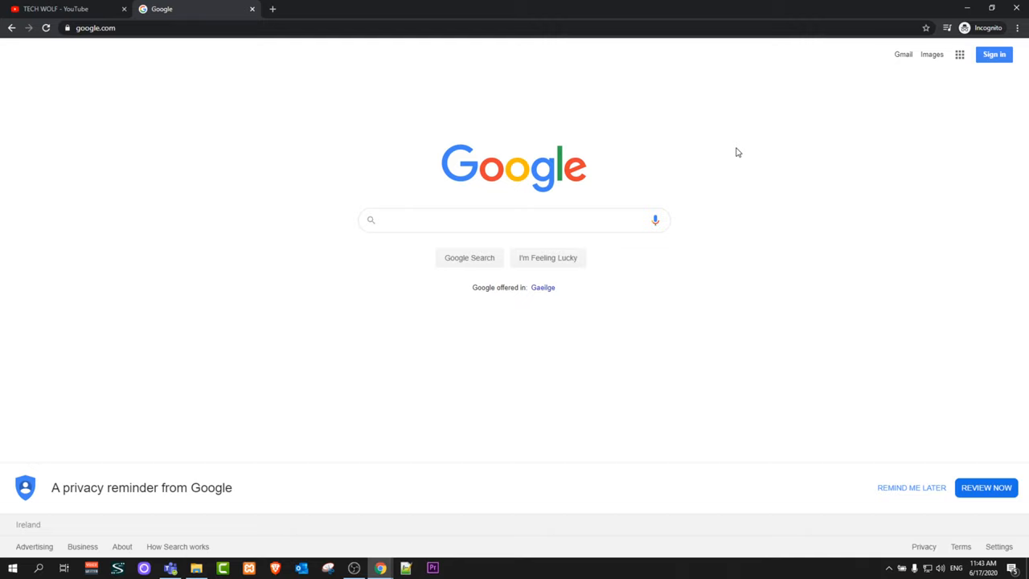
click(515, 218)
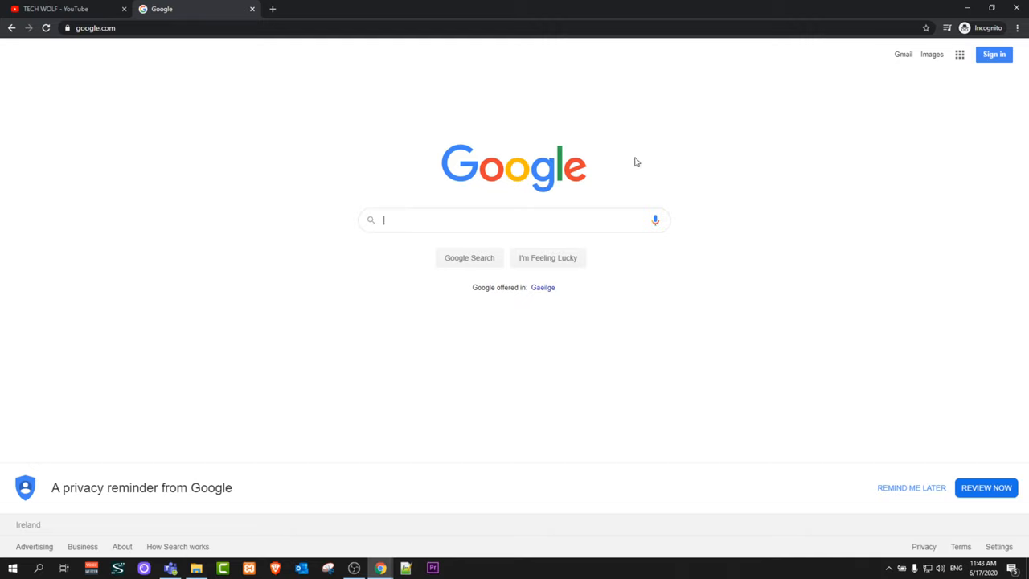
mouse_move(649, 156)
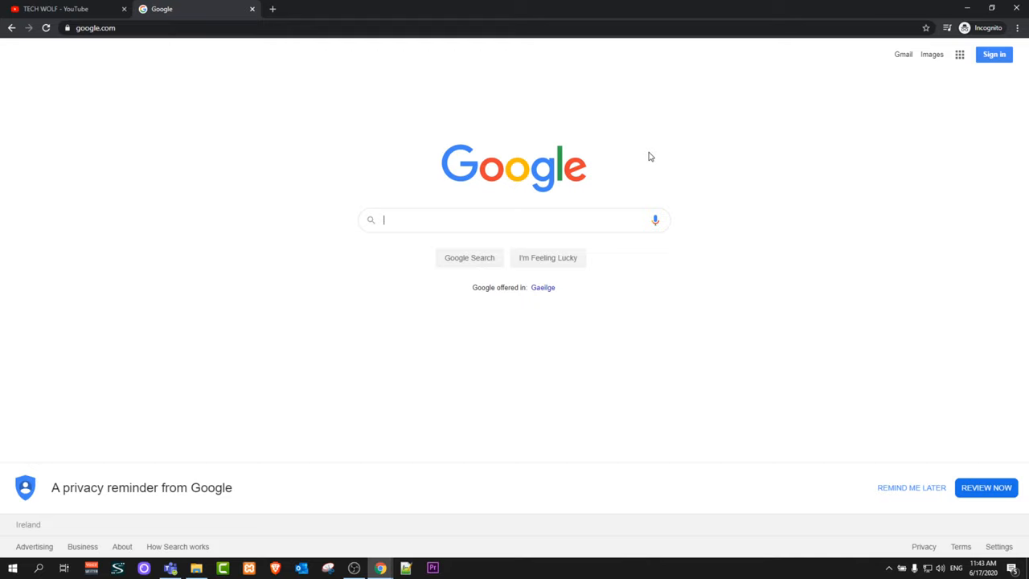
mouse_move(971, 129)
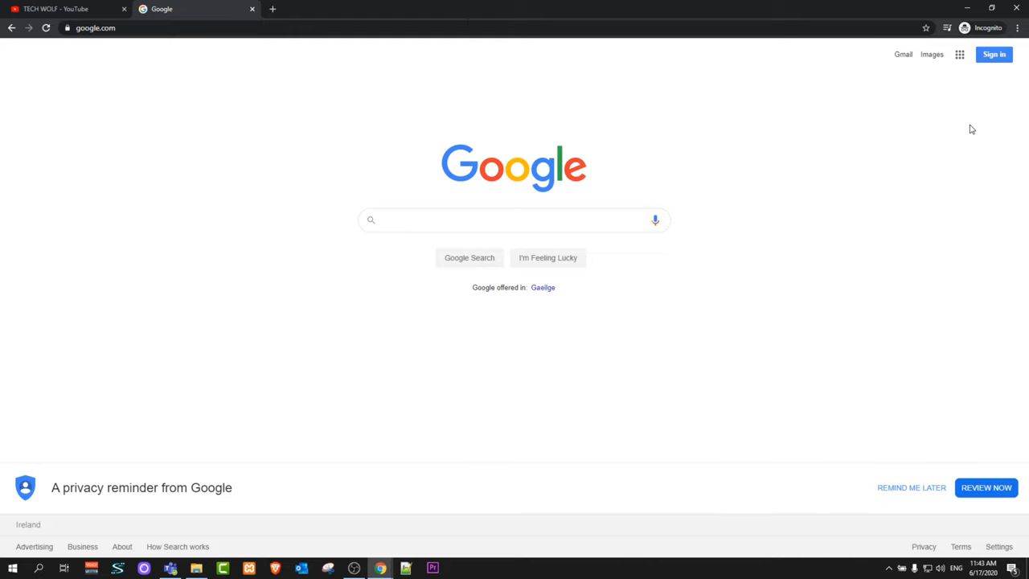
- Search 'google account' and open the Google Account overview page
text(google a)
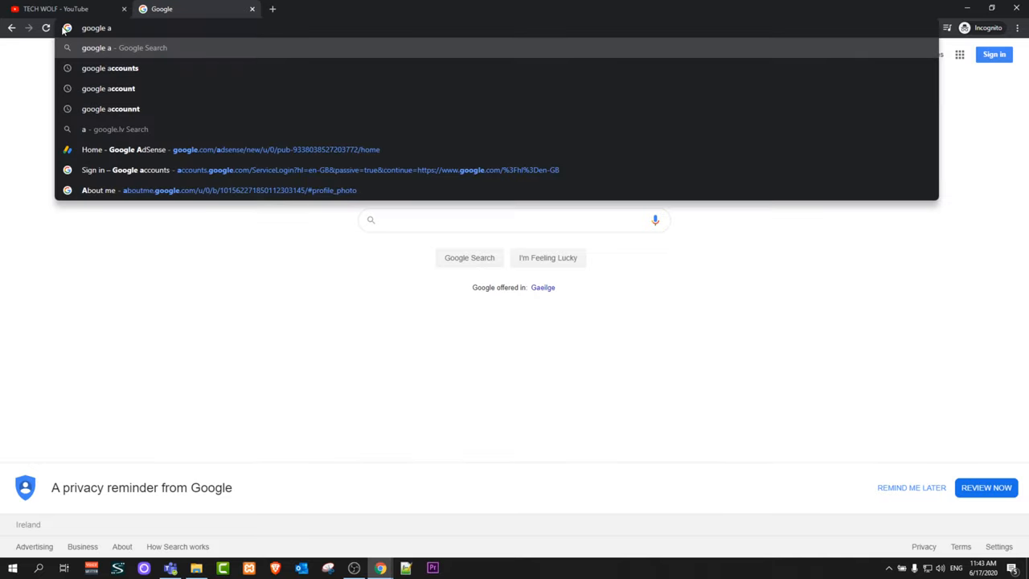
text(ccoun)
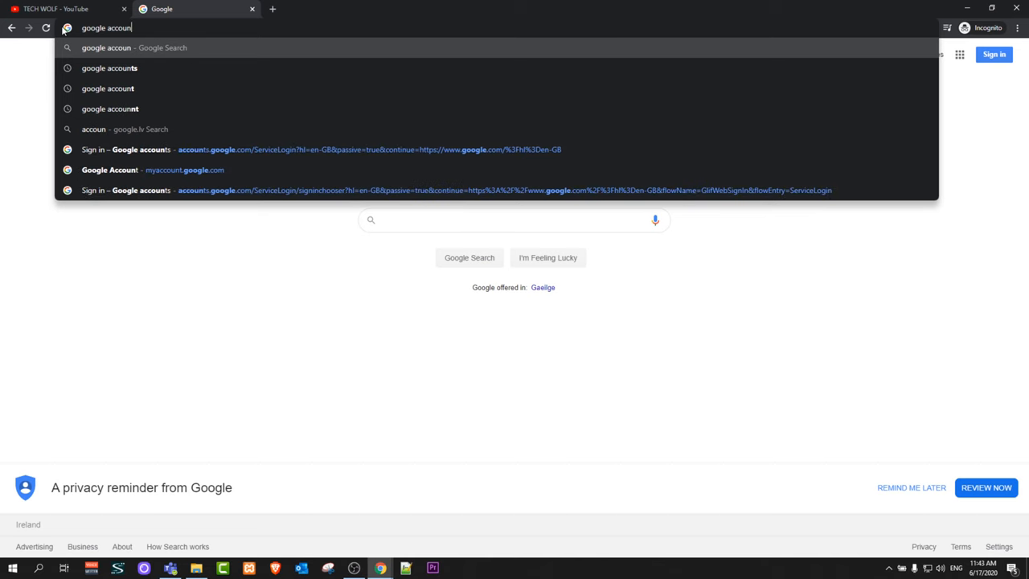
key(Enter)
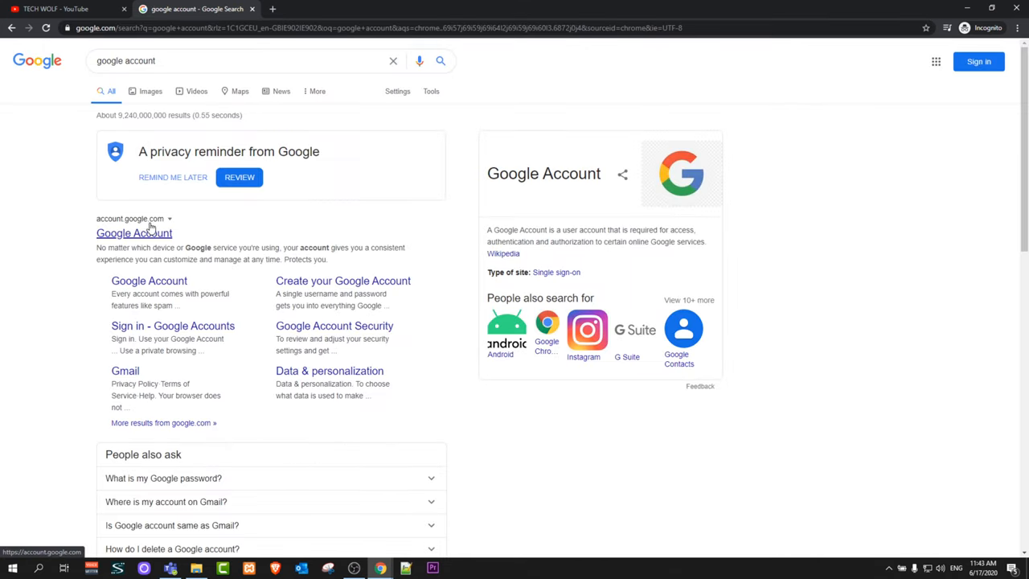
click(133, 233)
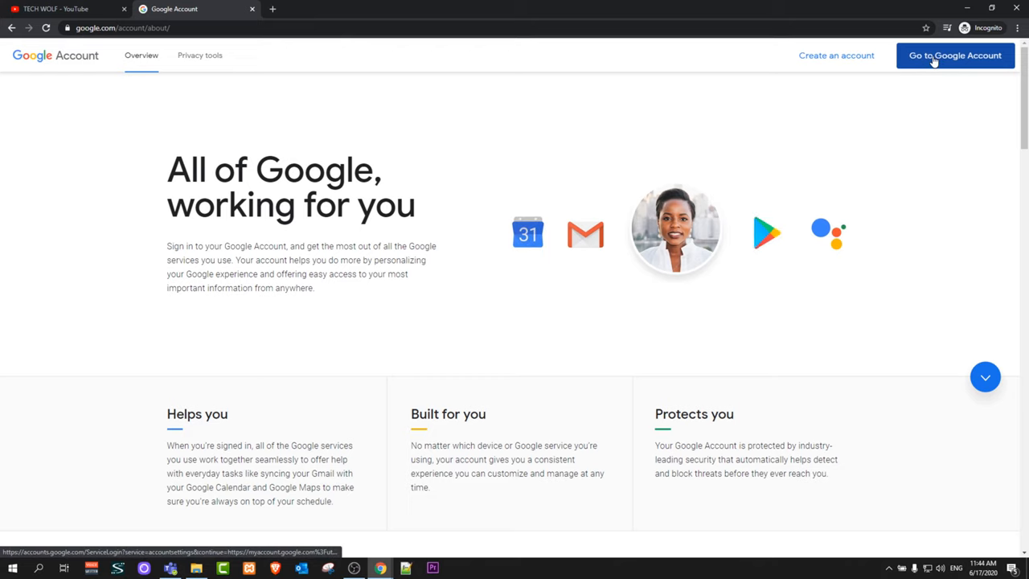
- Start a new tab headed to google.com while signed in
click(271, 10)
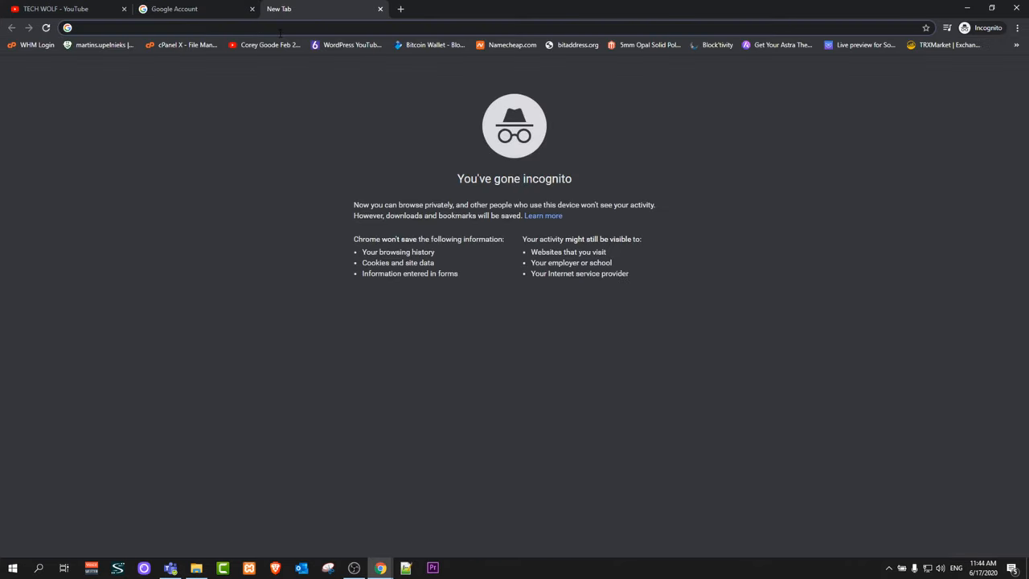
text(google.com)
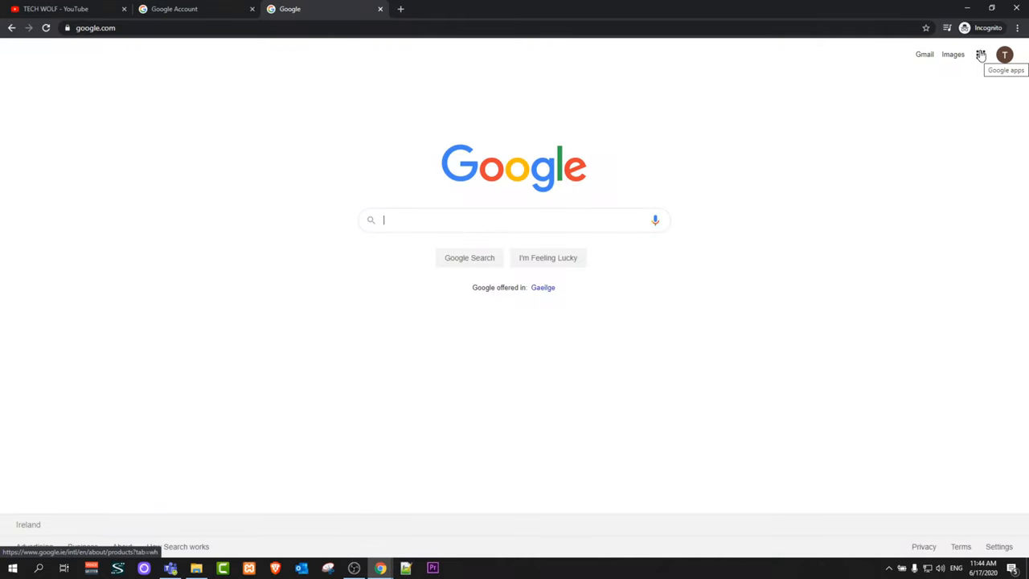
- Reach Blogger's landing page from the Google apps list
click(981, 55)
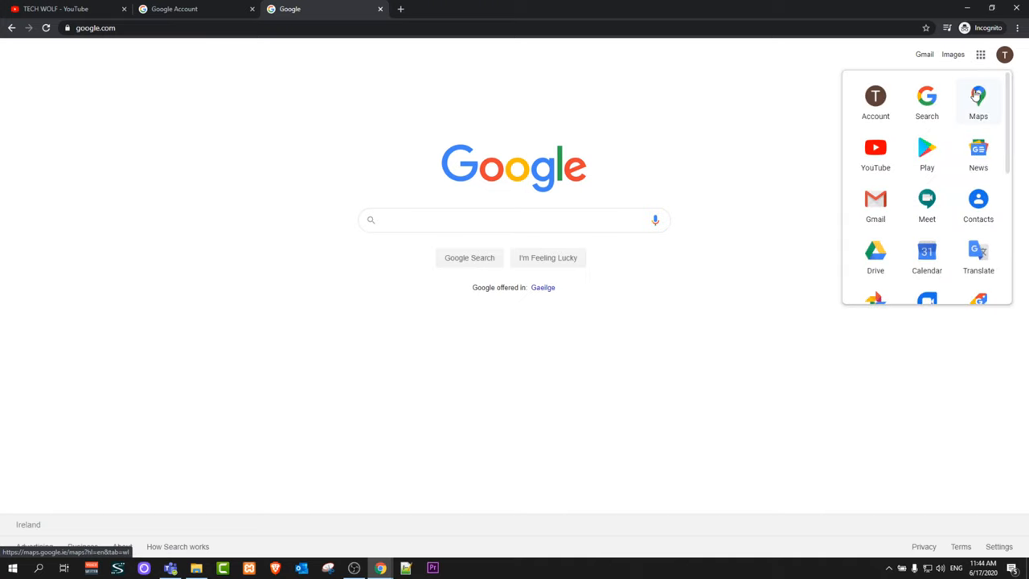
scroll(down, 3)
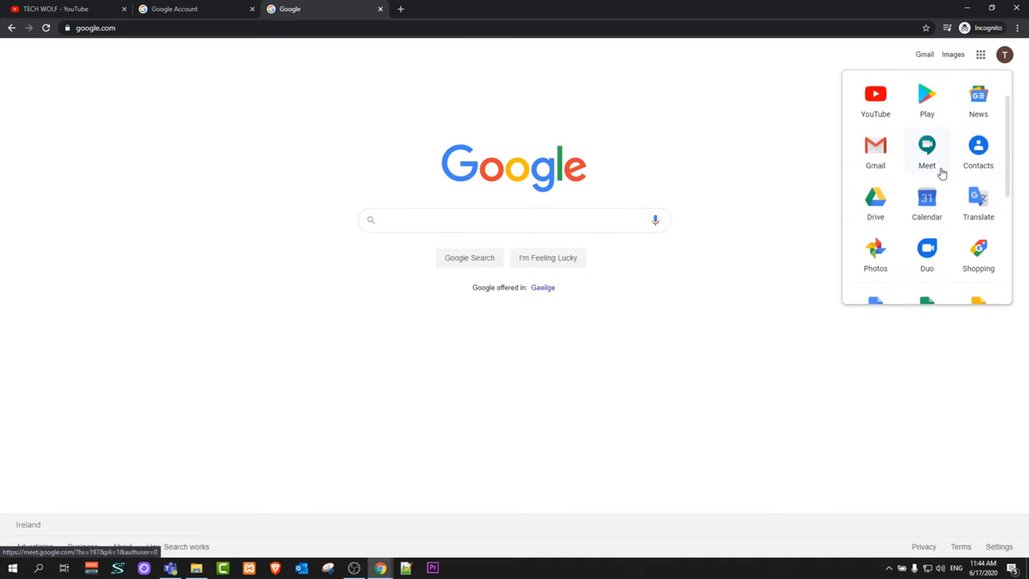
scroll(down, 3)
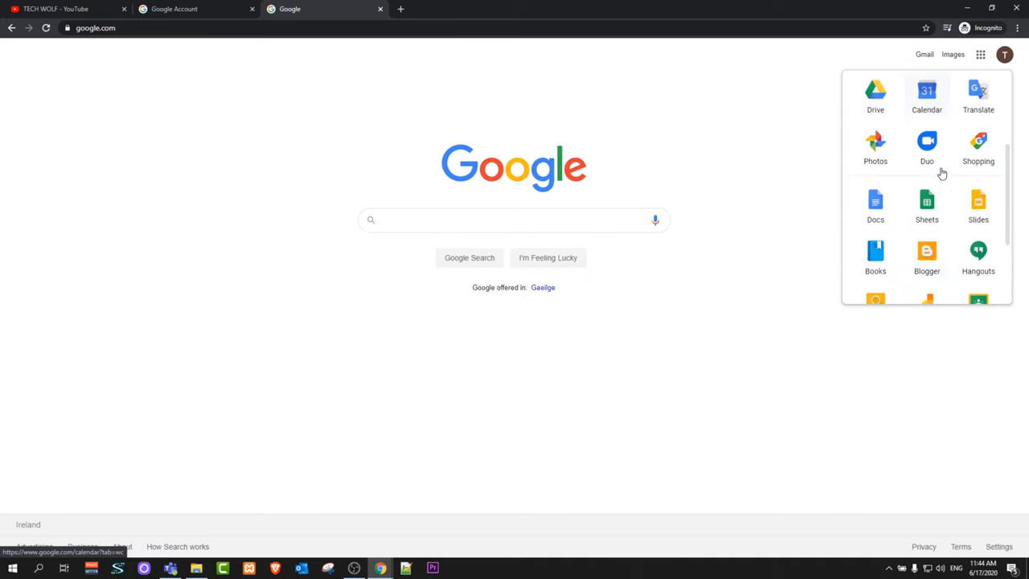
click(926, 251)
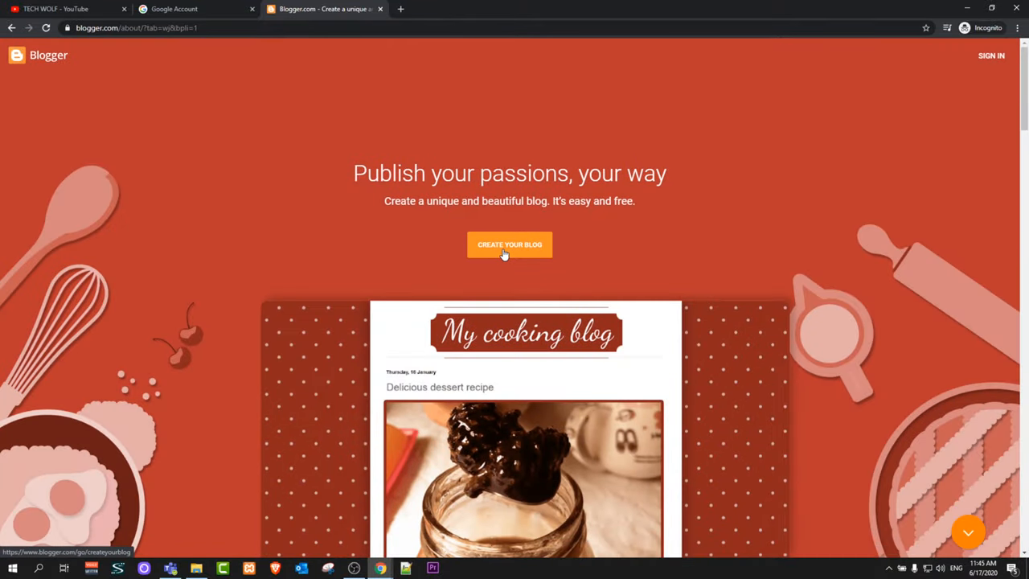
- Begin a new blog with the existing Google account, titled DAFTWOLF
click(508, 244)
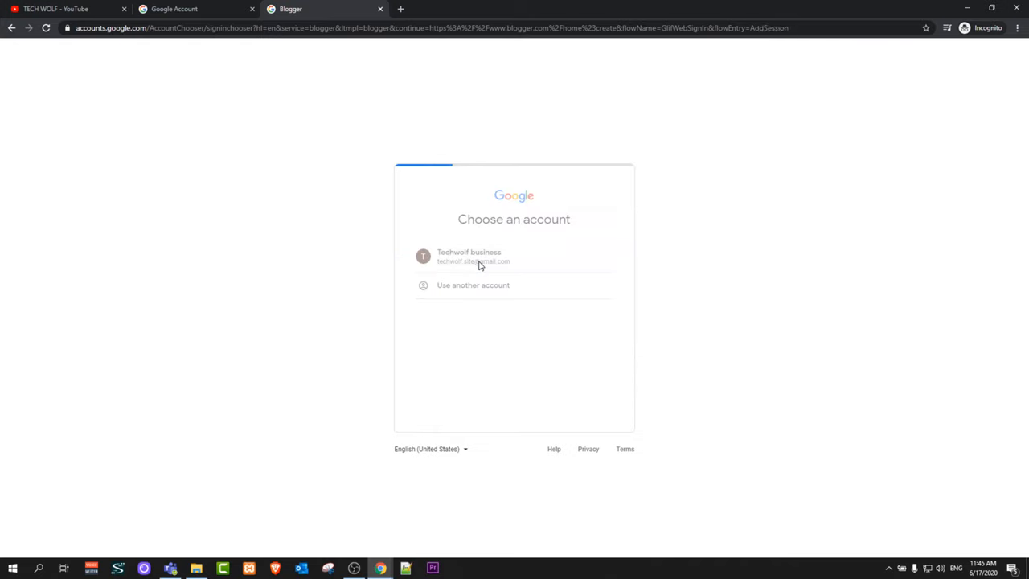
click(469, 256)
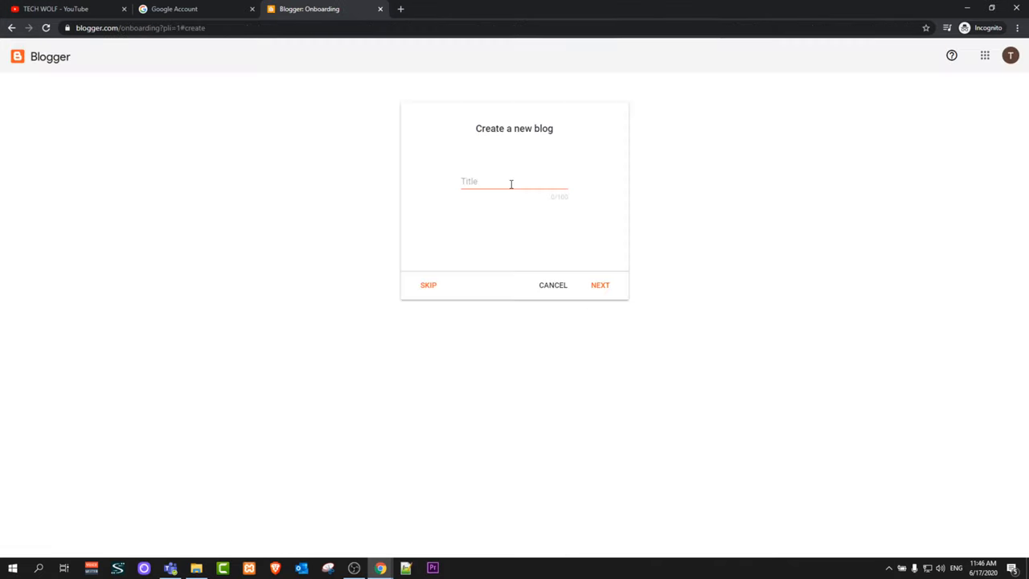
click(511, 180)
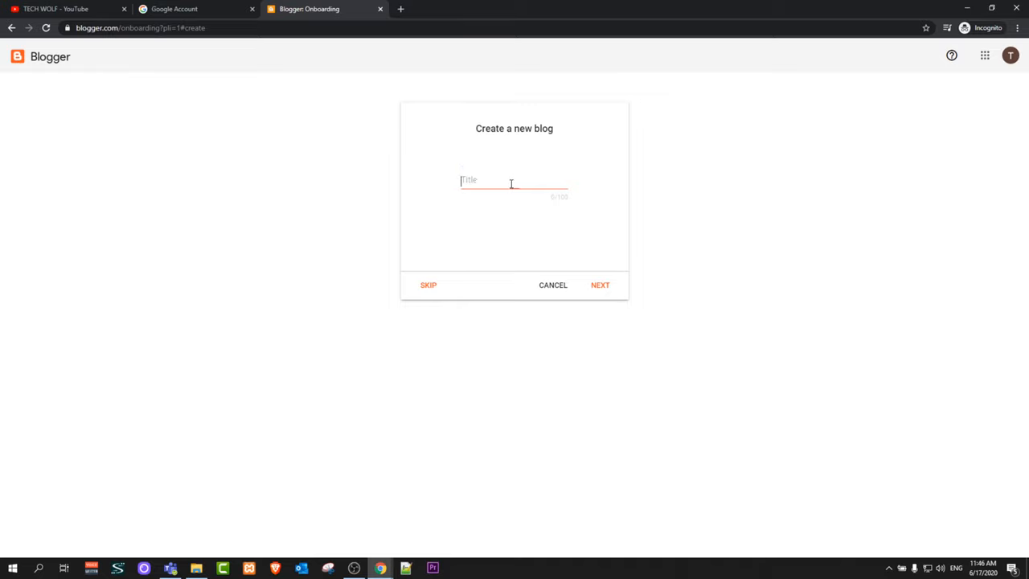
click(511, 183)
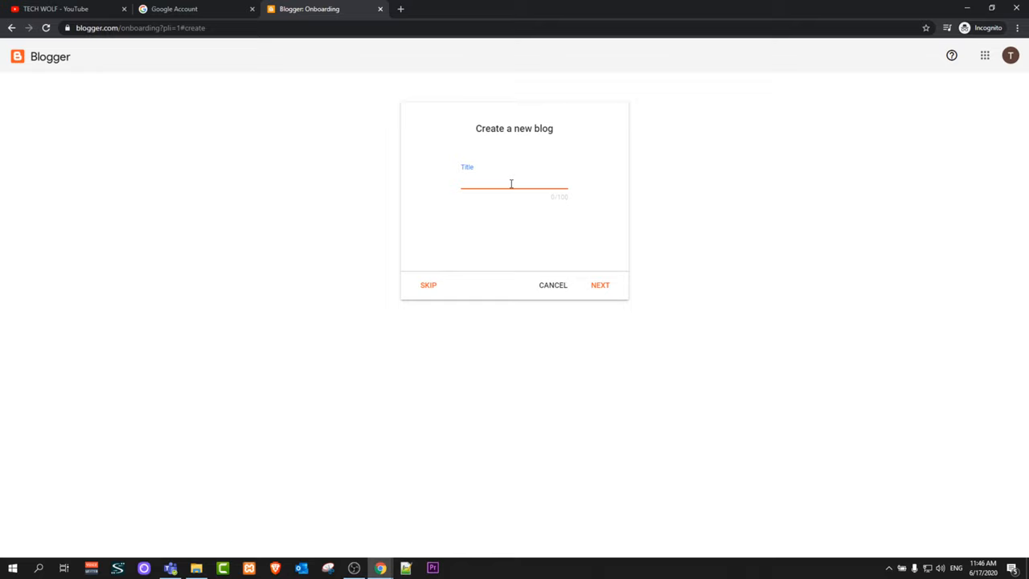
text(DAFTWOLF)
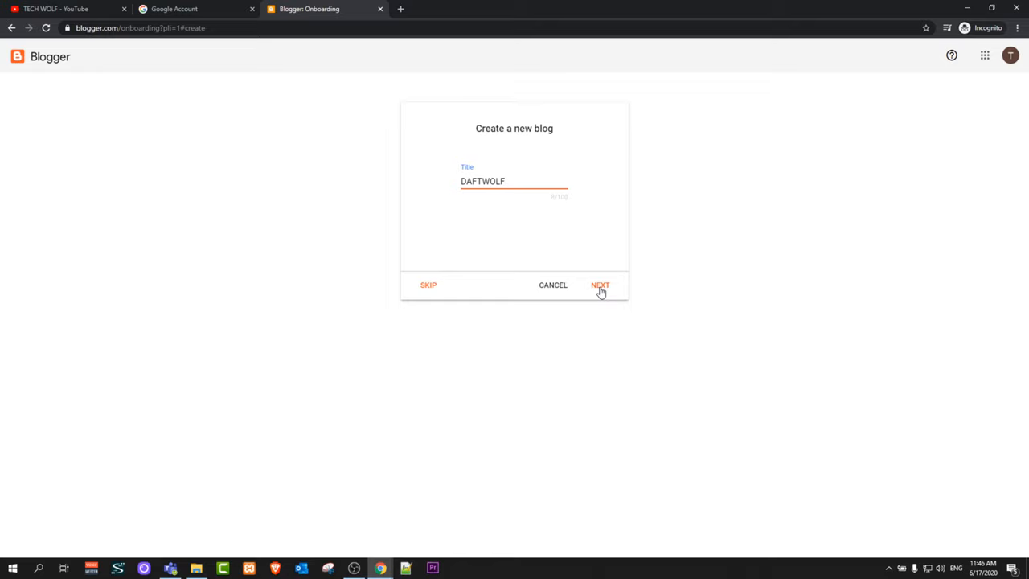
click(600, 284)
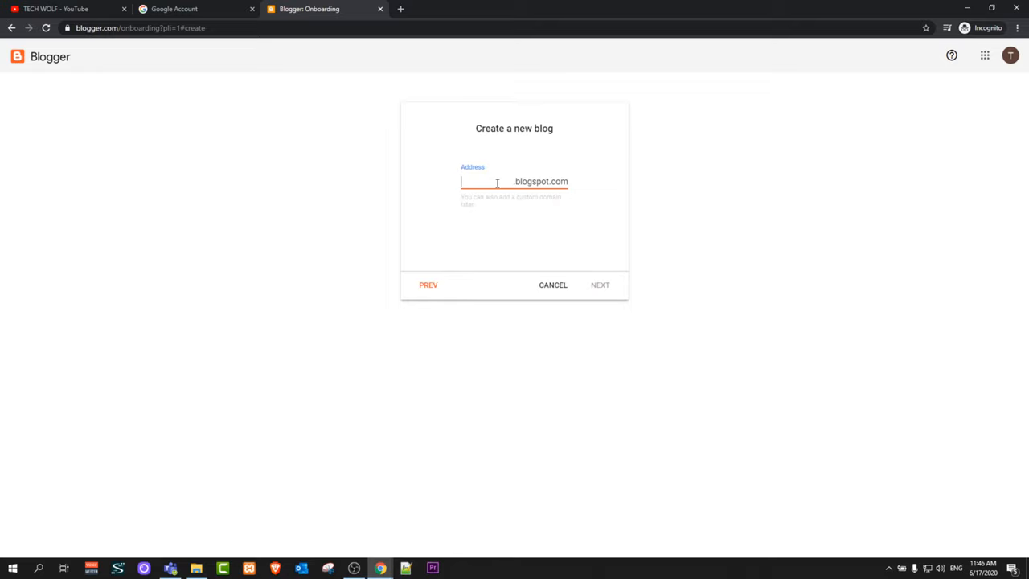
- Give the blog the blogspot address 'techwolfbus' and start the display name TECHWOLF
text(techwolfbus)
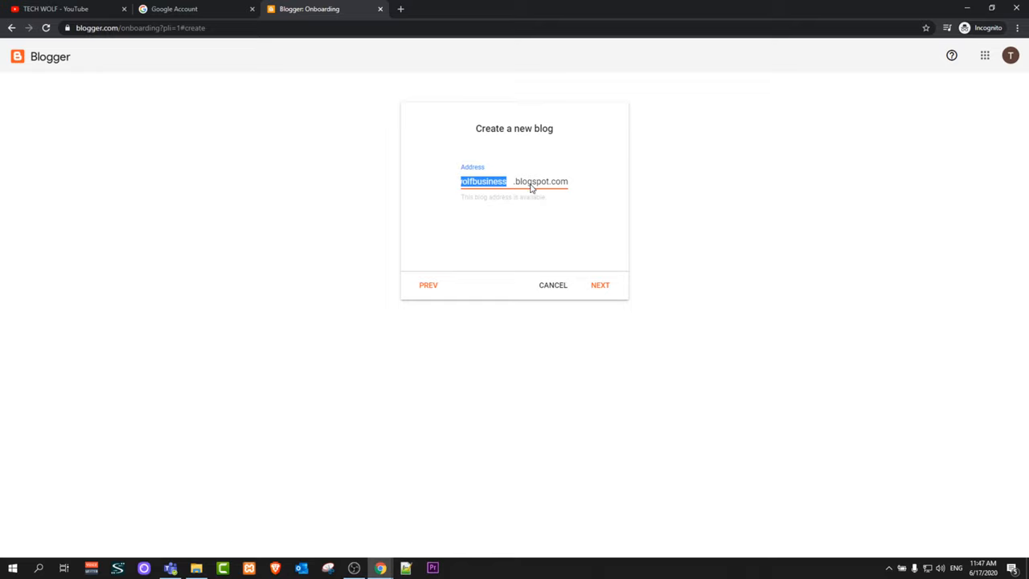
mouse_move(576, 201)
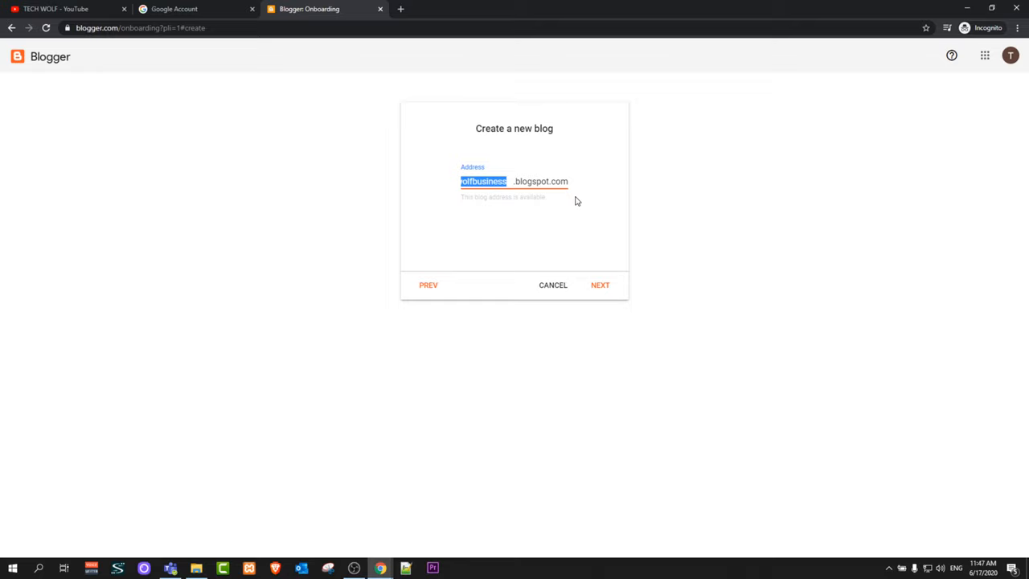
click(600, 285)
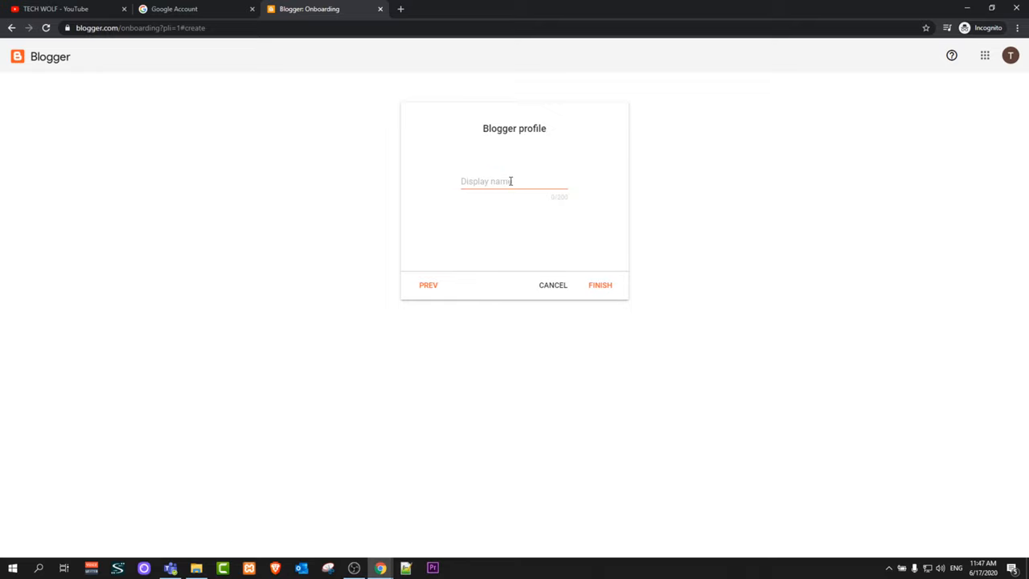
click(511, 180)
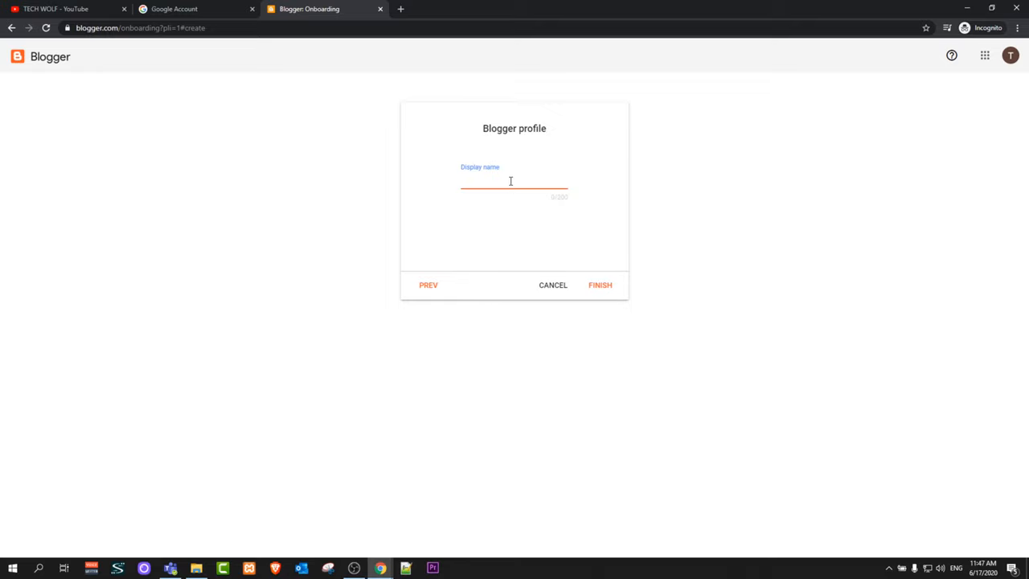
text(TECHWOLF)
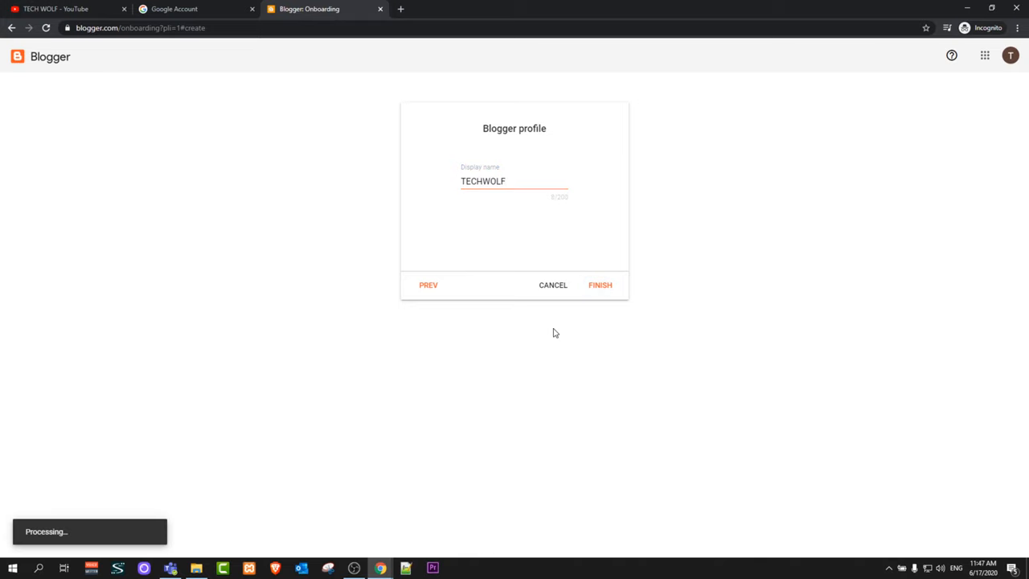
- Finish setup, view the empty live DAFTWOLF blog, and return to the posts dashboard
click(599, 284)
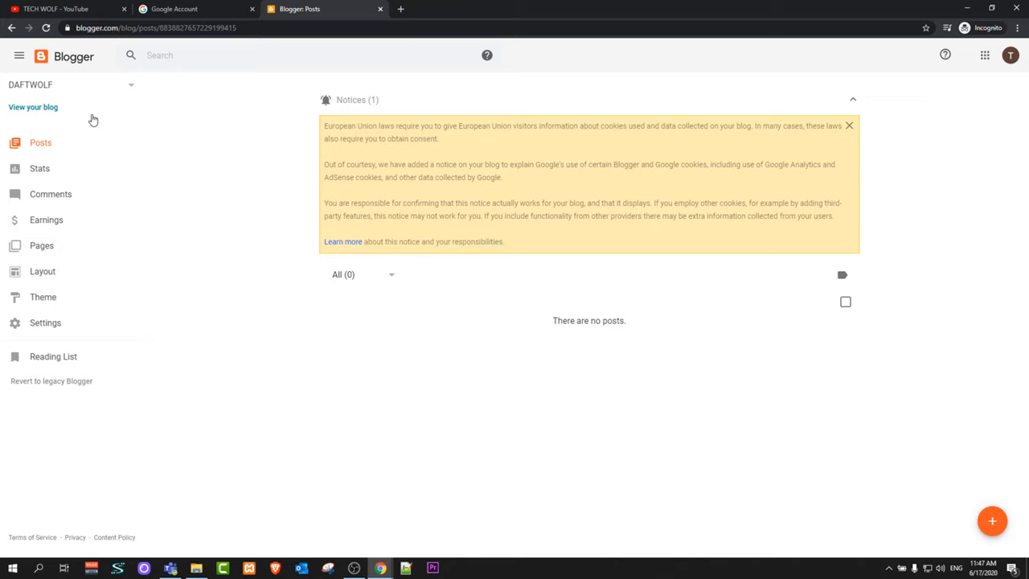
mouse_move(41, 115)
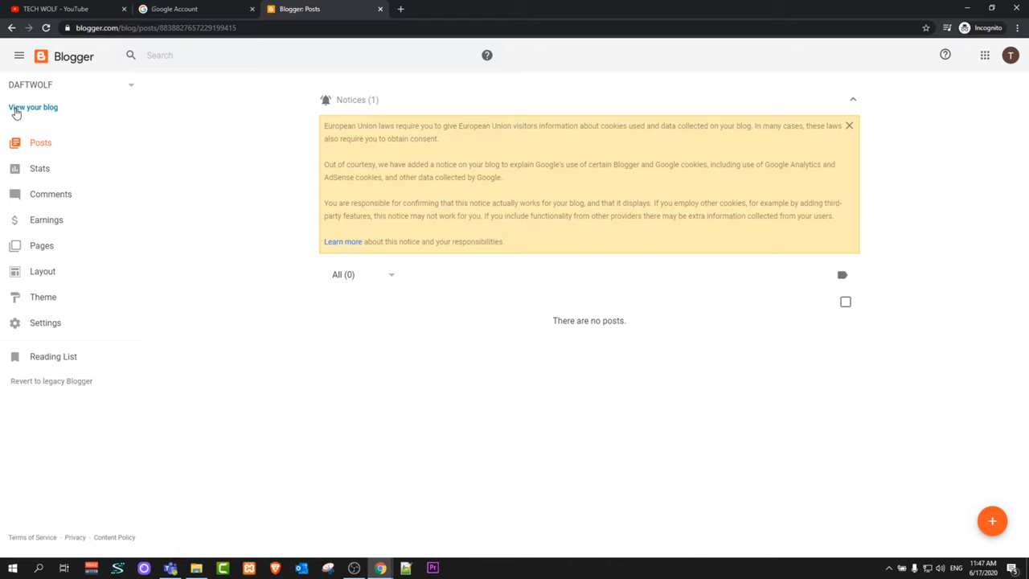
click(32, 107)
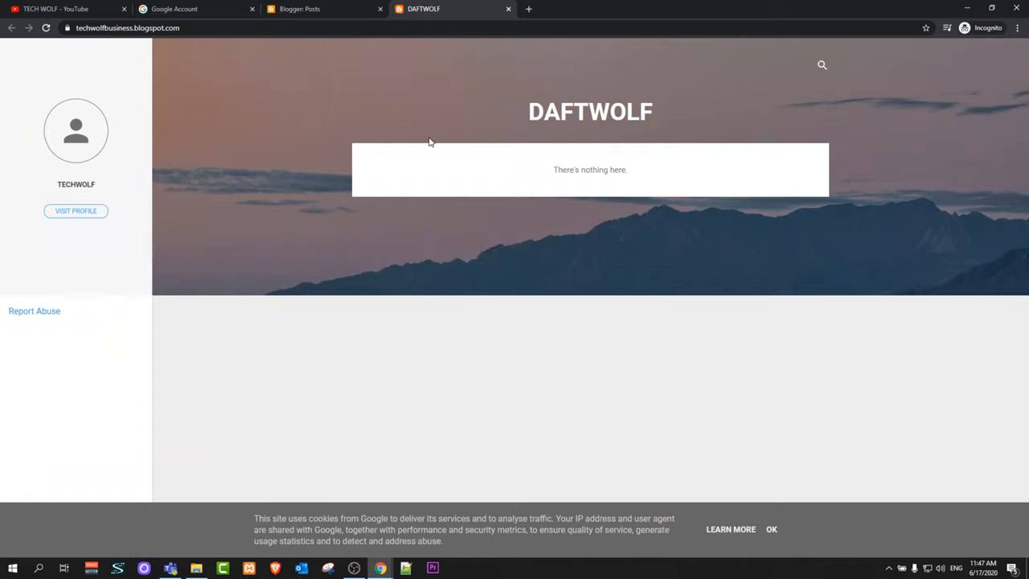
mouse_move(746, 537)
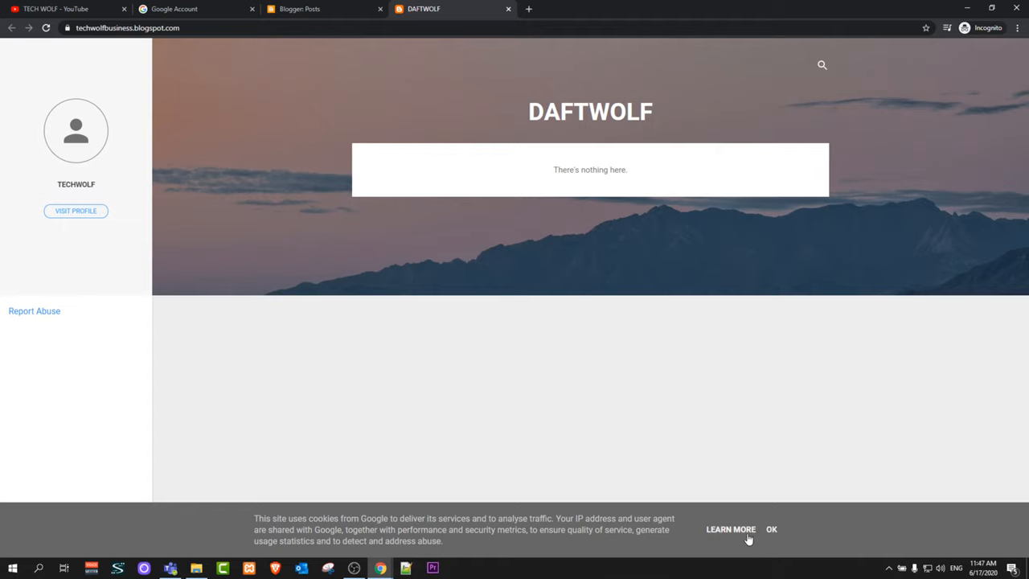
click(770, 529)
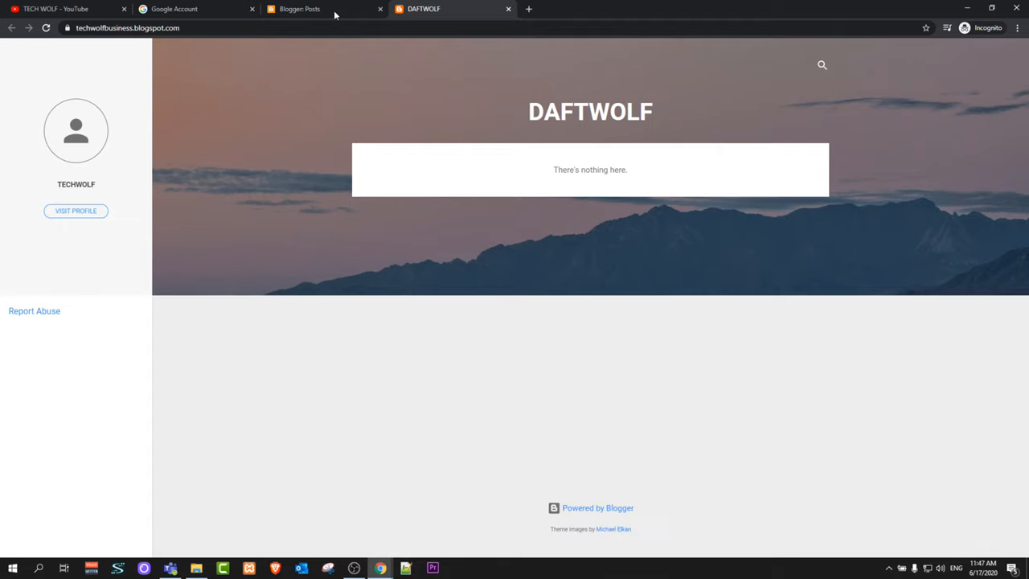
click(322, 10)
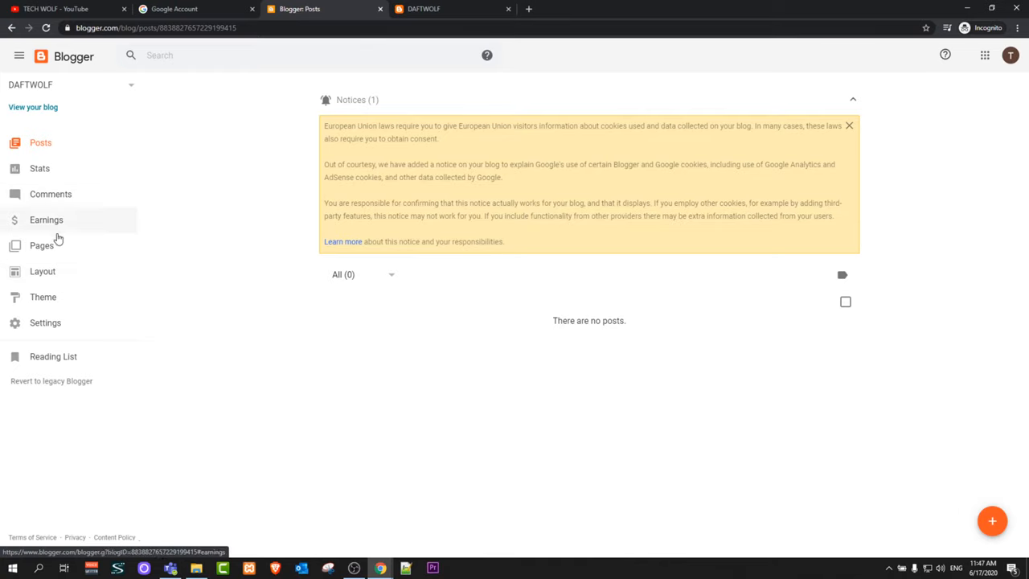
mouse_move(42, 296)
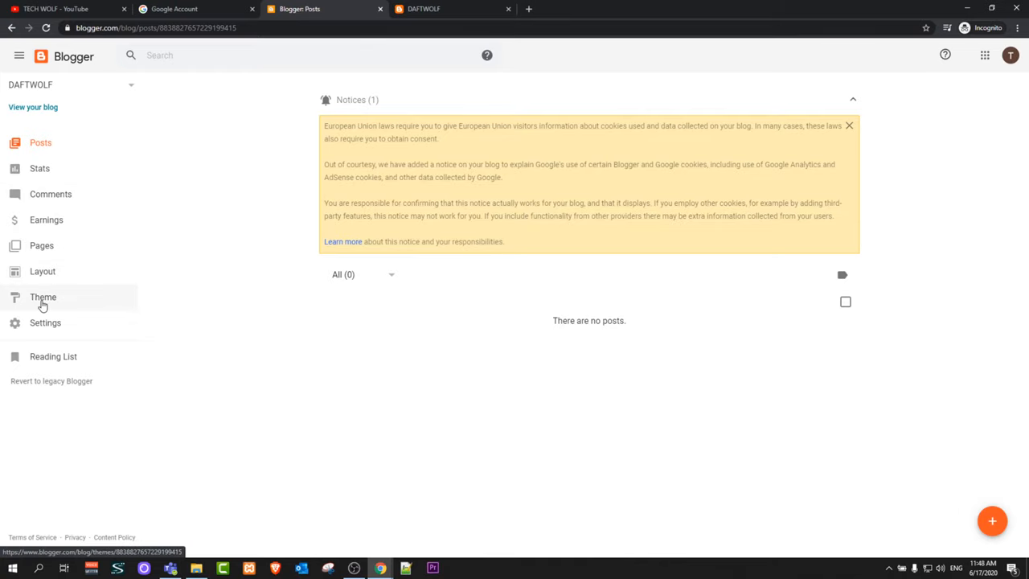
- Apply the Soho Neon theme from the theme gallery
click(42, 296)
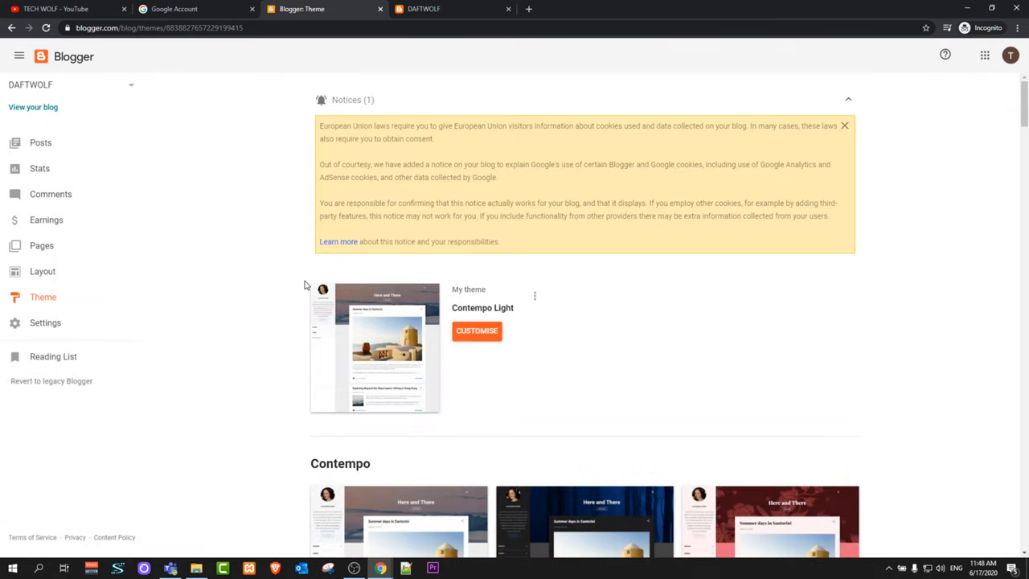
mouse_move(331, 377)
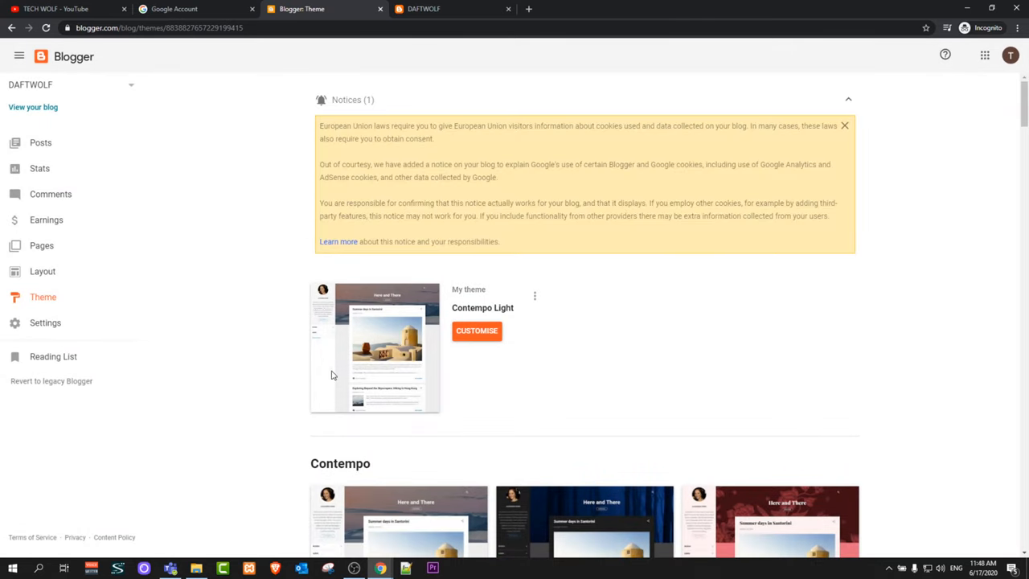
mouse_move(514, 320)
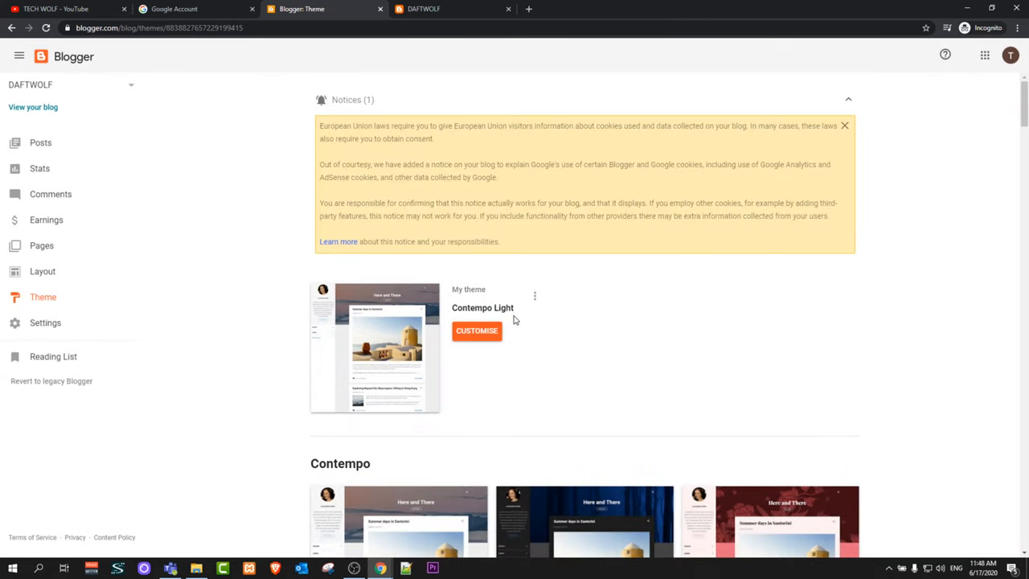
scroll(down, 3)
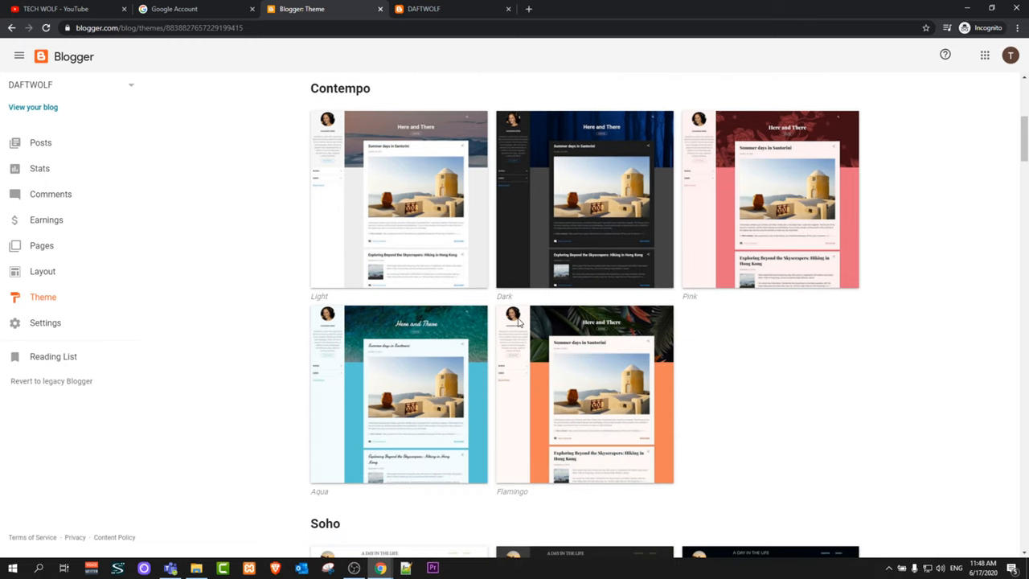
scroll(down, 3)
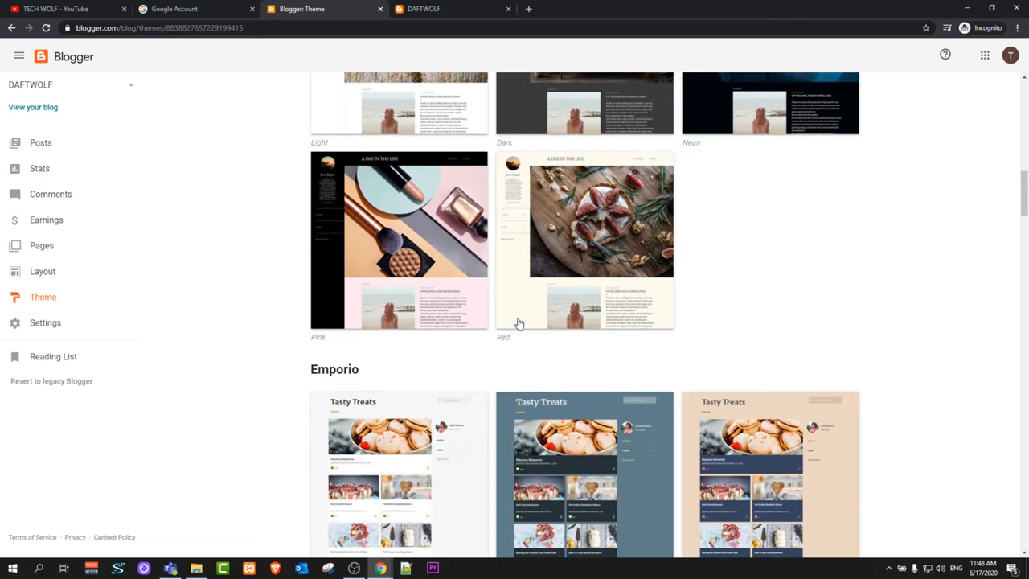
scroll(down, 3)
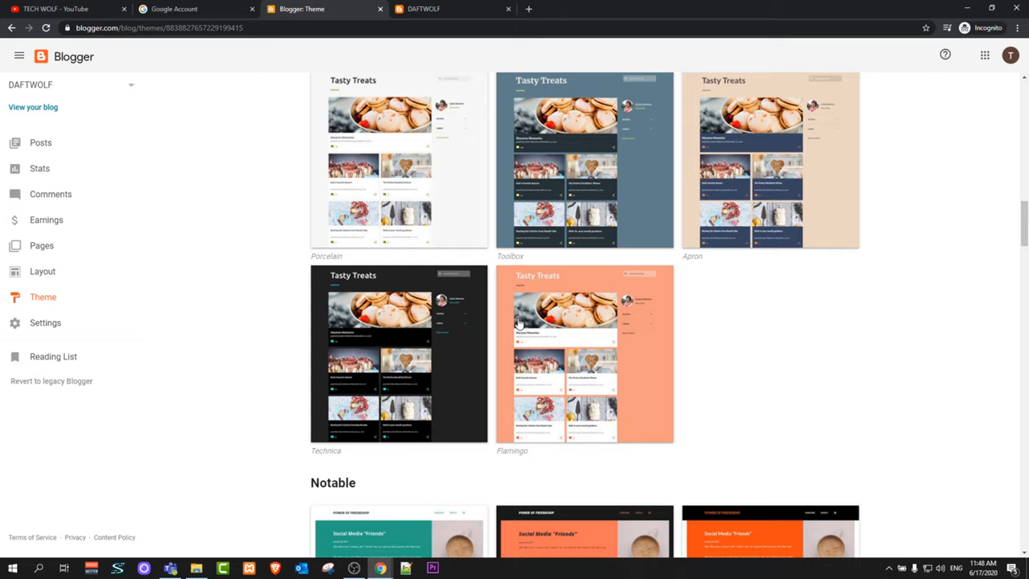
scroll(down, 3)
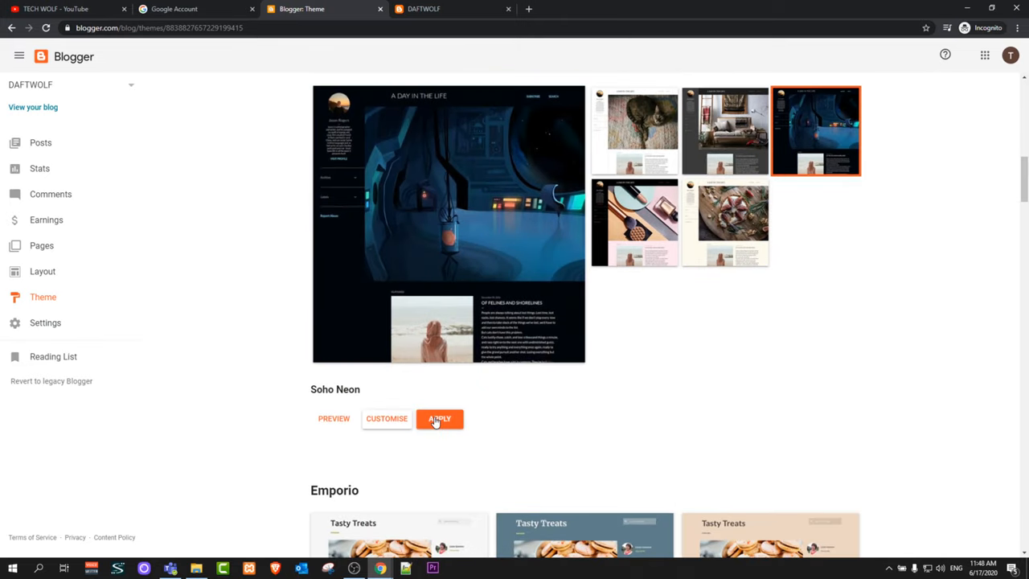
click(439, 418)
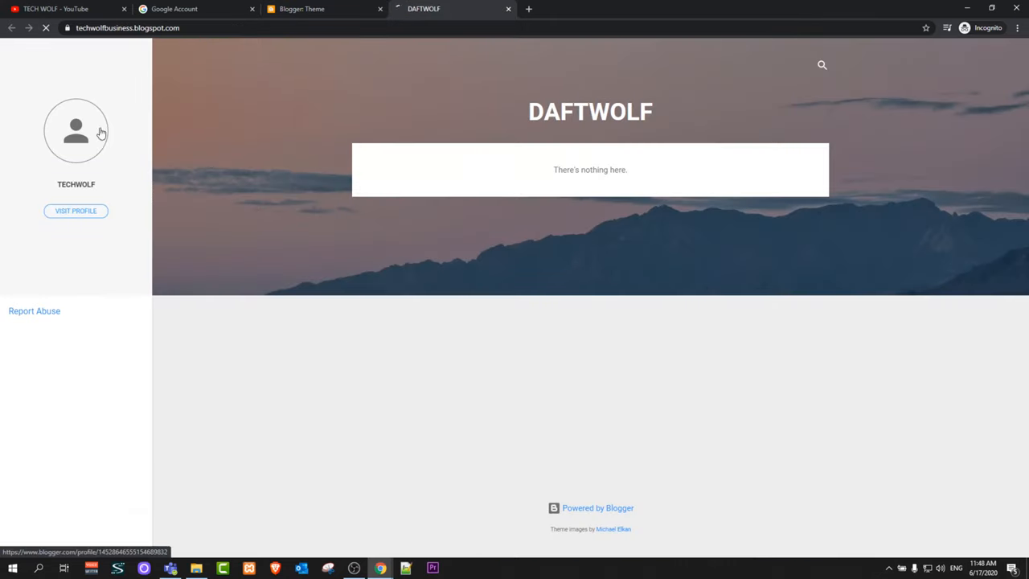
- Reload the live blog to see Soho Neon, then return to the theme gallery
click(45, 27)
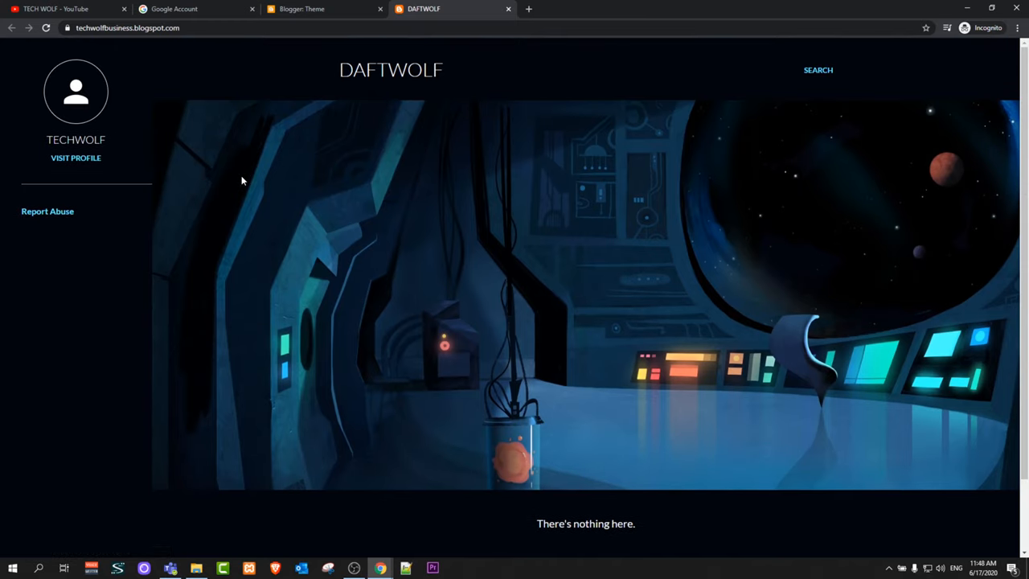
click(322, 9)
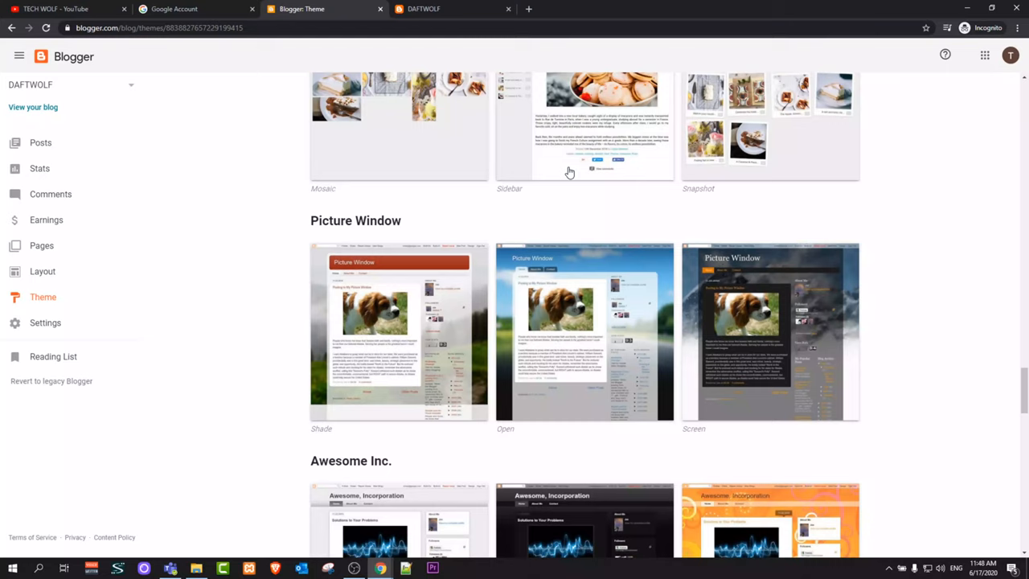
- Apply the Picture Window Open theme and confirm it on the reloaded live blog
scroll(down, 3)
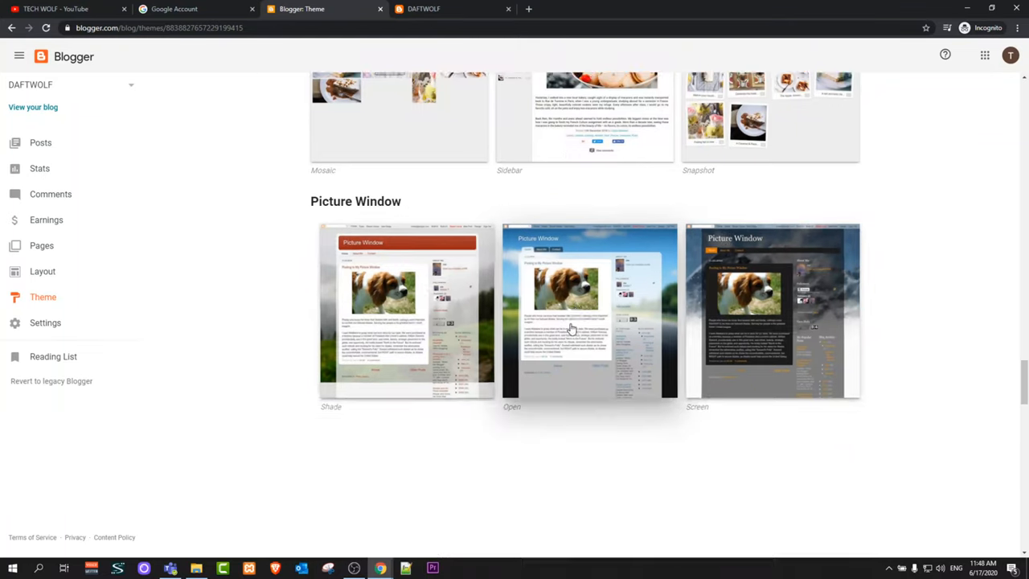
click(588, 312)
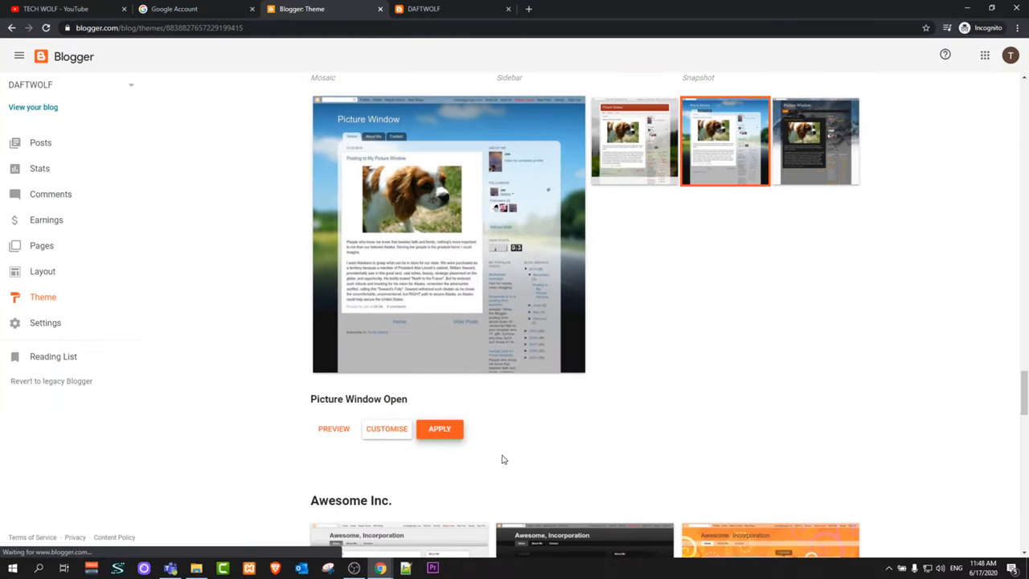
click(438, 427)
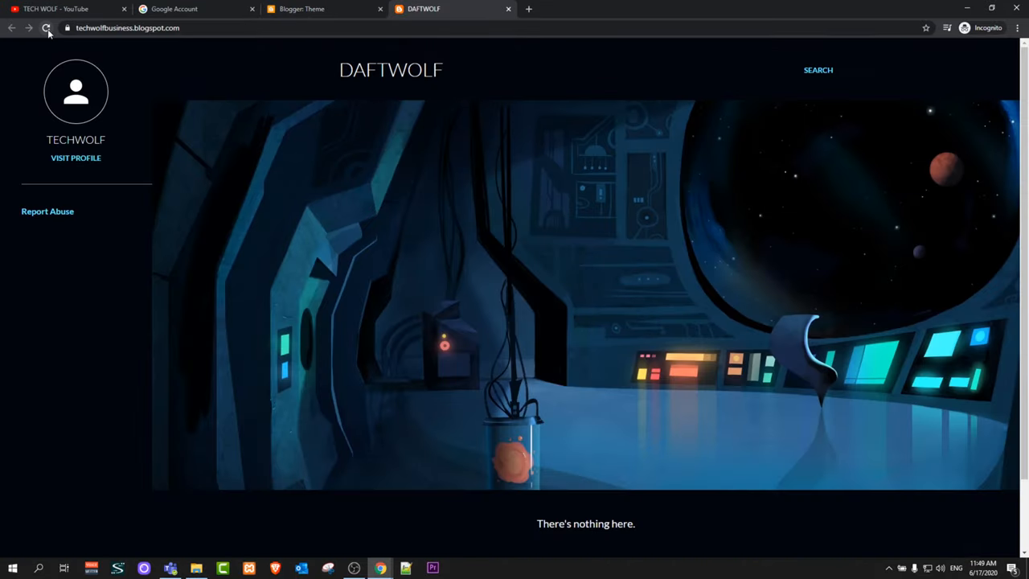
click(45, 27)
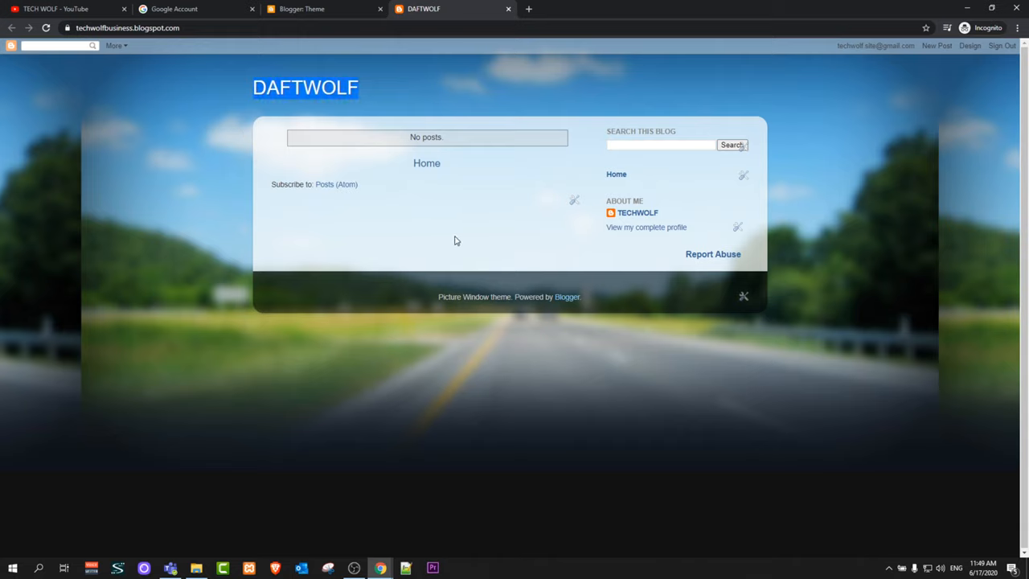
click(321, 9)
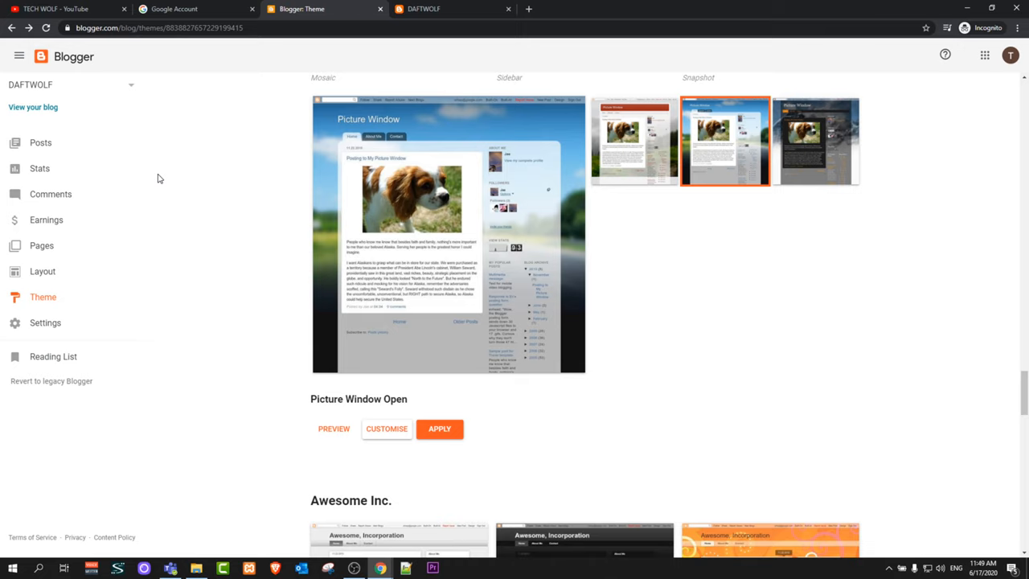
scroll(down, 3)
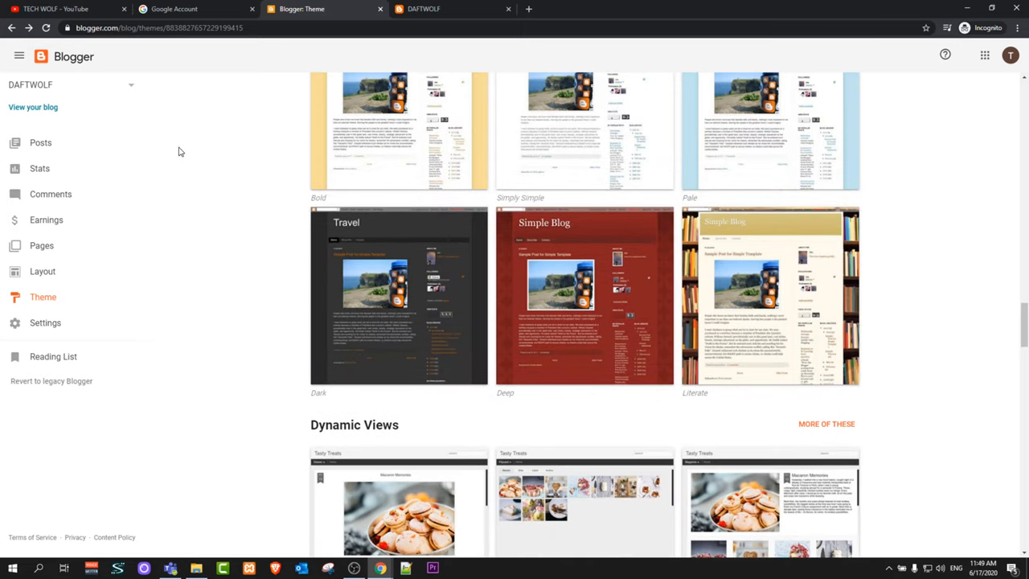
- Return to the DAFTWOLF posts list, which is still empty
click(40, 142)
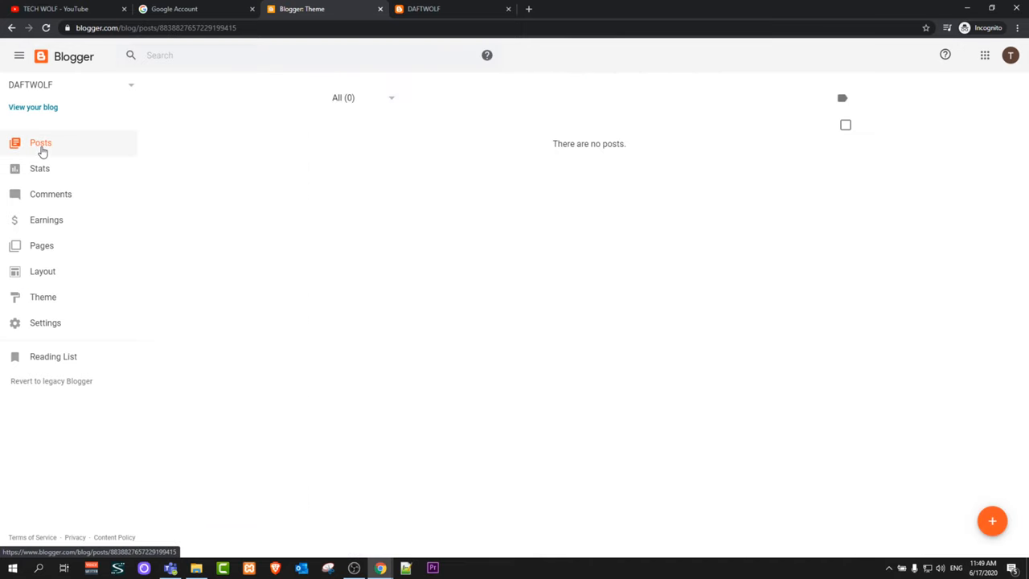
click(40, 142)
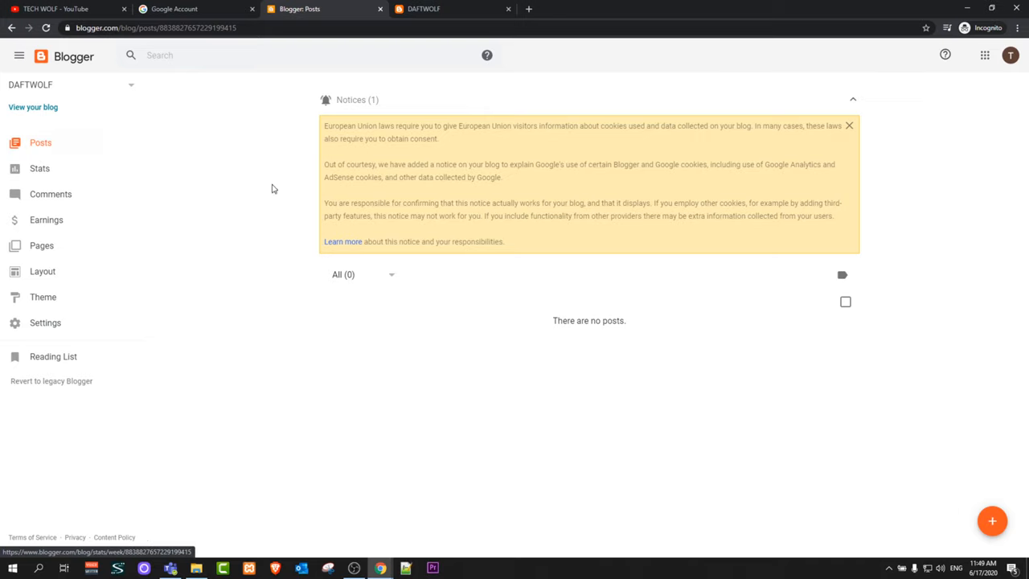
mouse_move(312, 218)
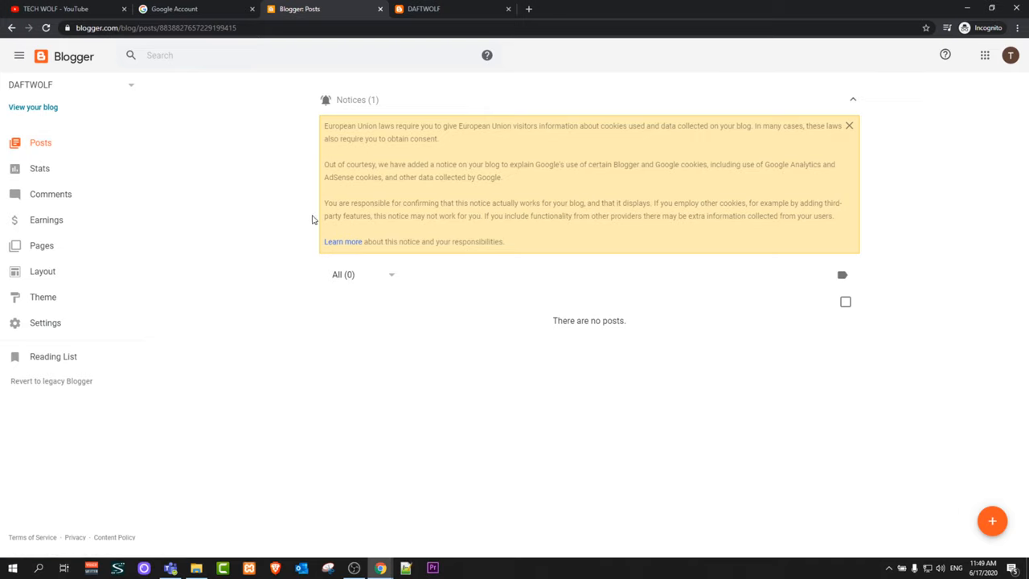
mouse_move(260, 175)
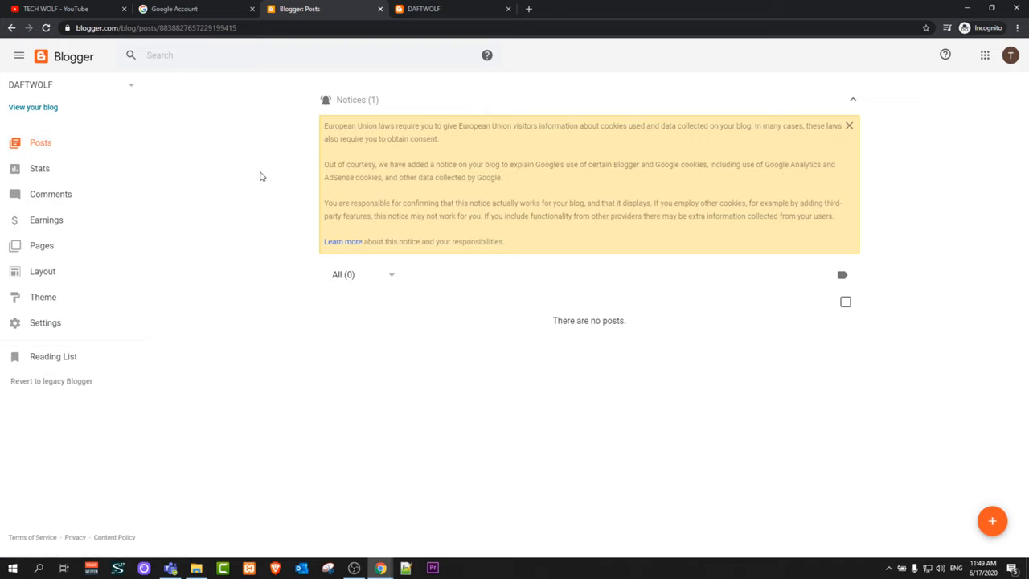
mouse_move(56, 9)
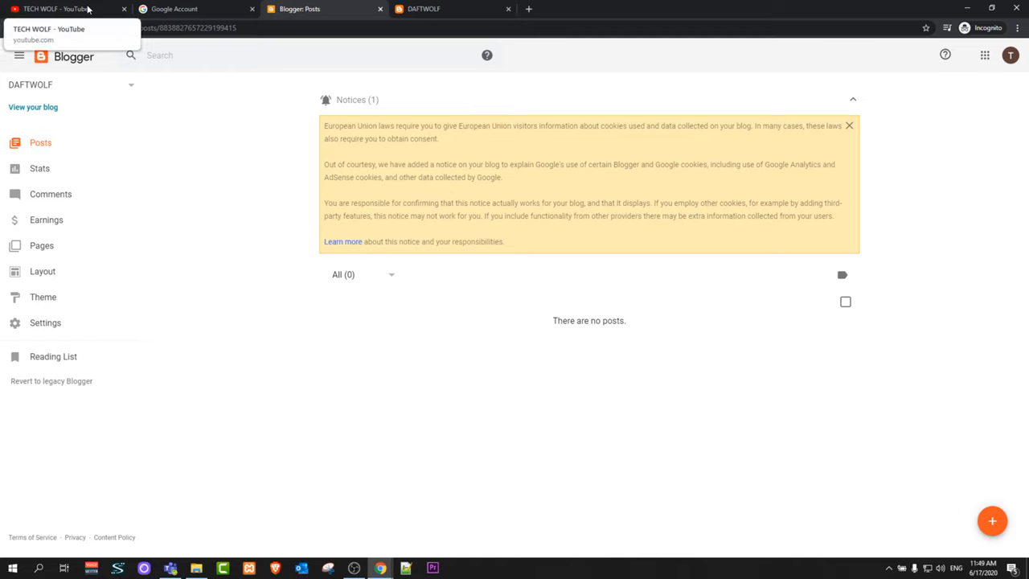
mouse_move(236, 132)
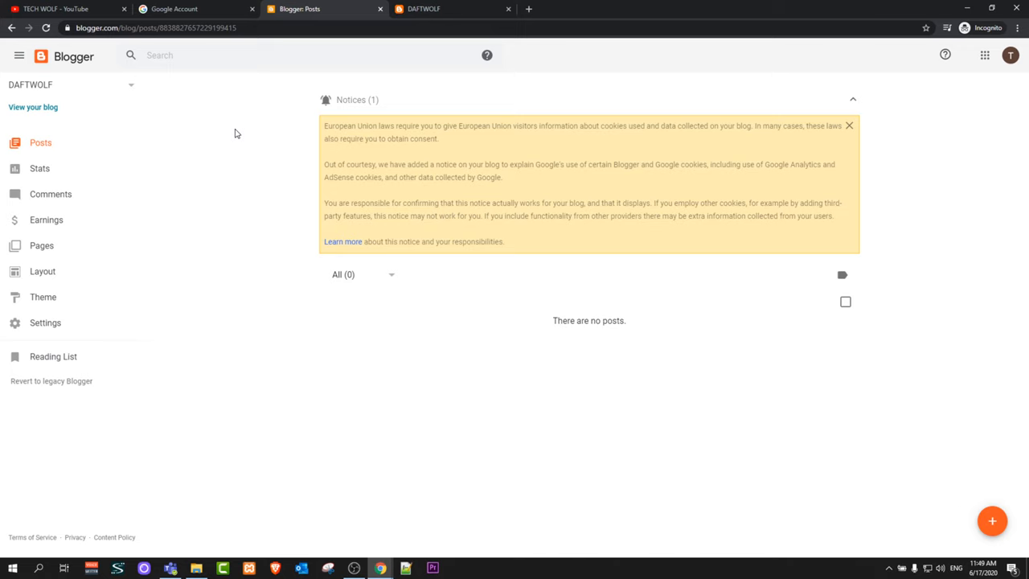
mouse_move(56, 10)
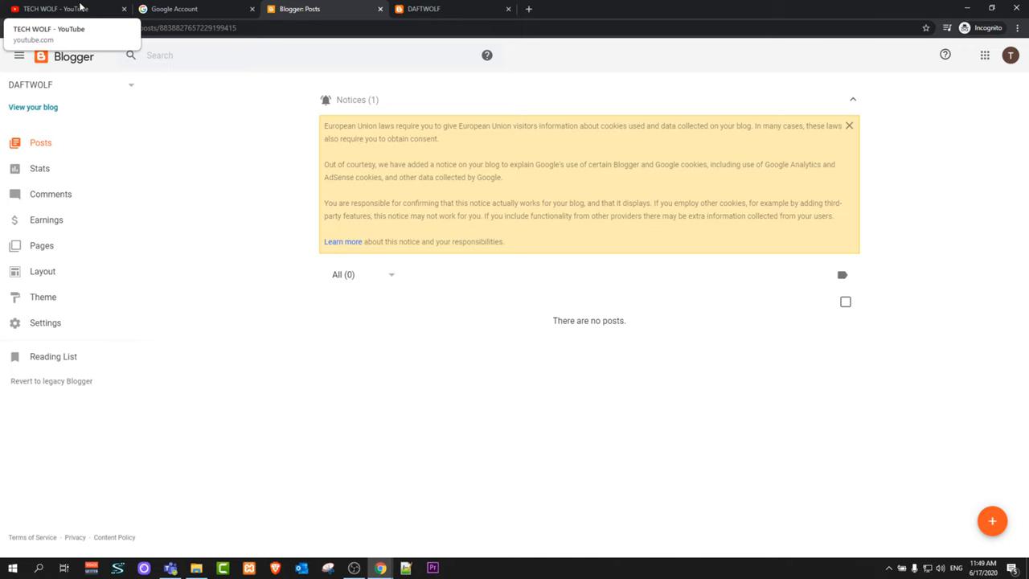
- Go to the TECH WOLF channel and open the How To Create YouTube Banner video
click(56, 10)
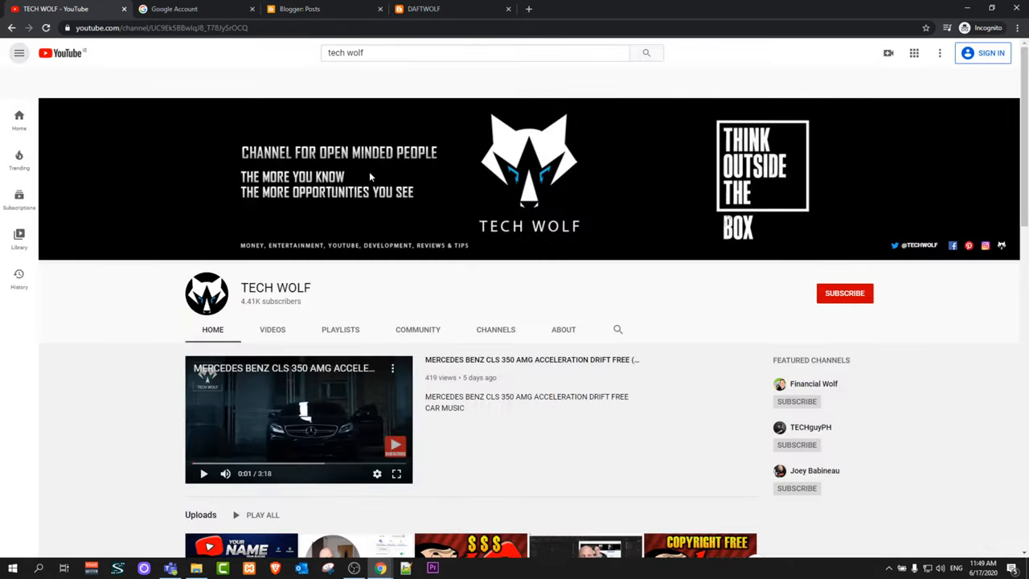
scroll(down, 3)
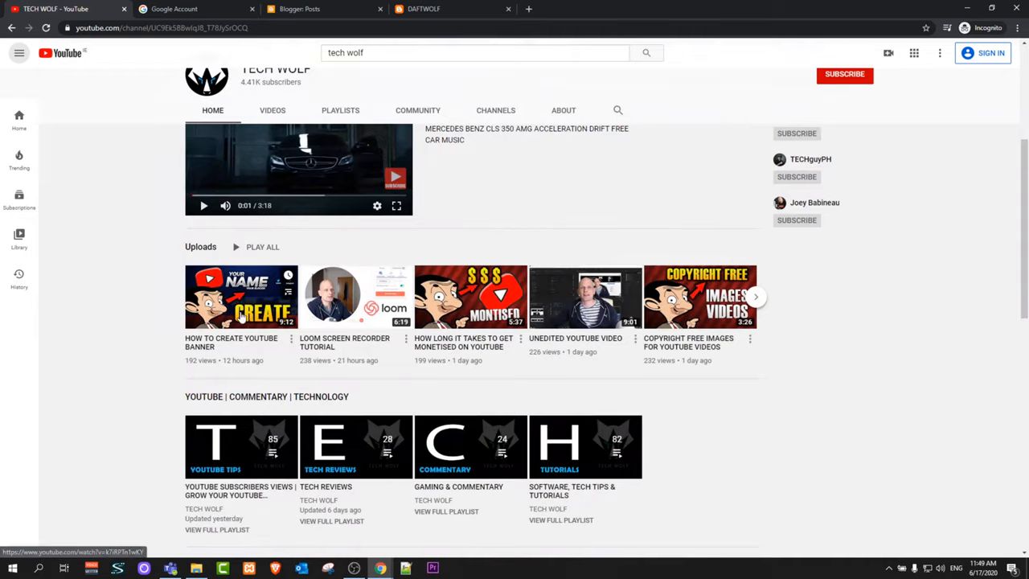
click(241, 296)
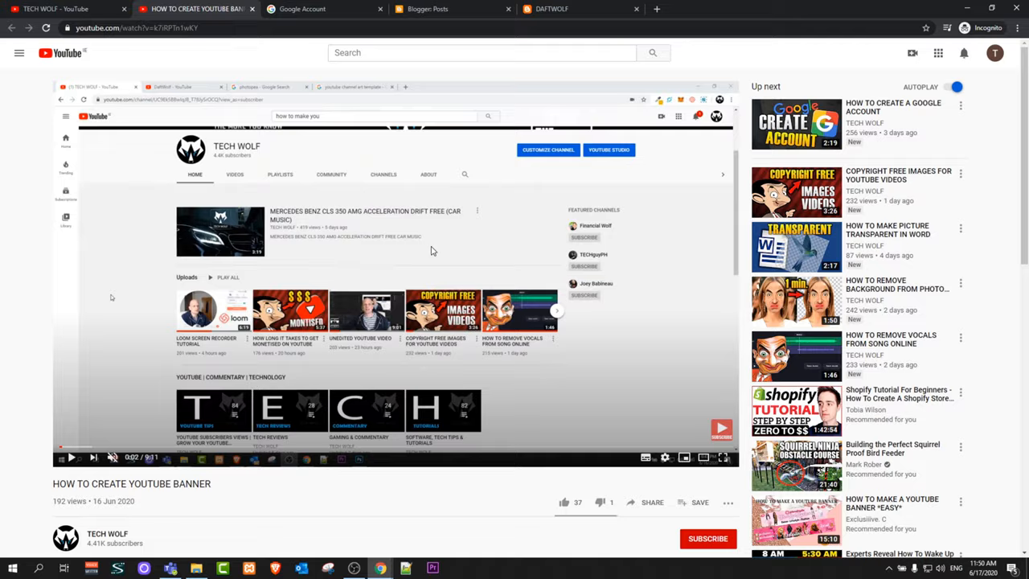
- Share the video to Blogger, creating a post draft with its embed code
scroll(down, 3)
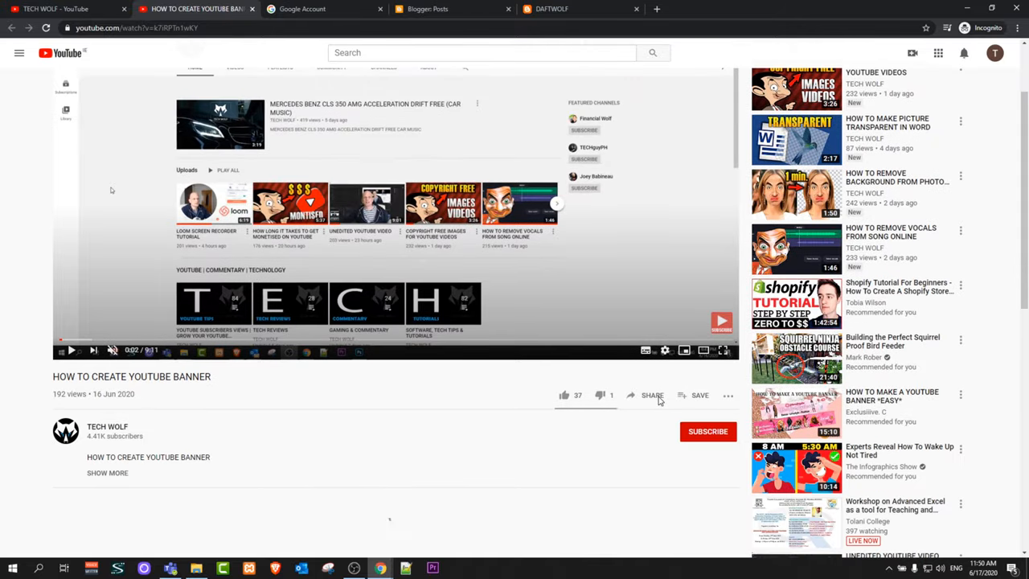
click(653, 395)
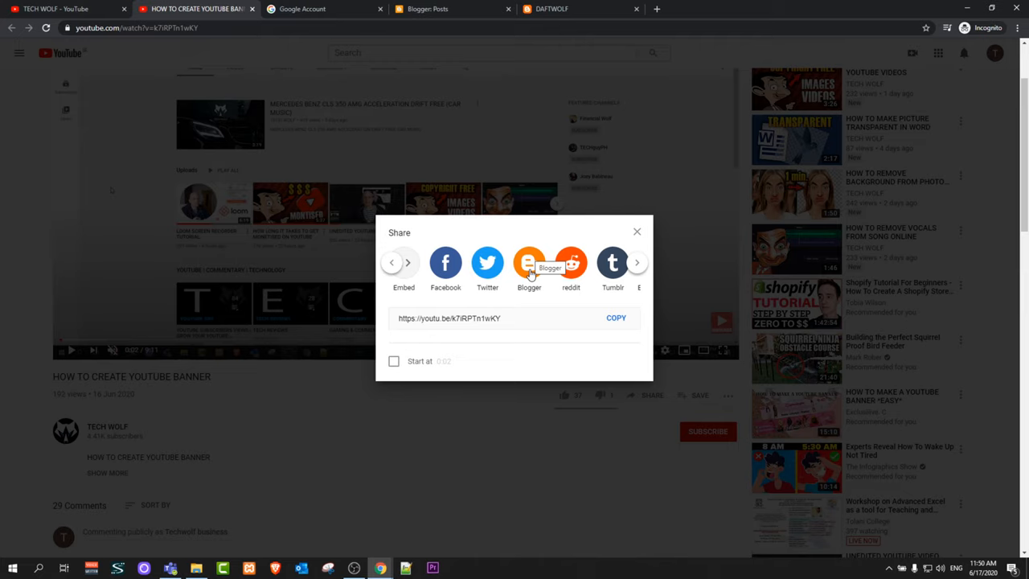
click(529, 263)
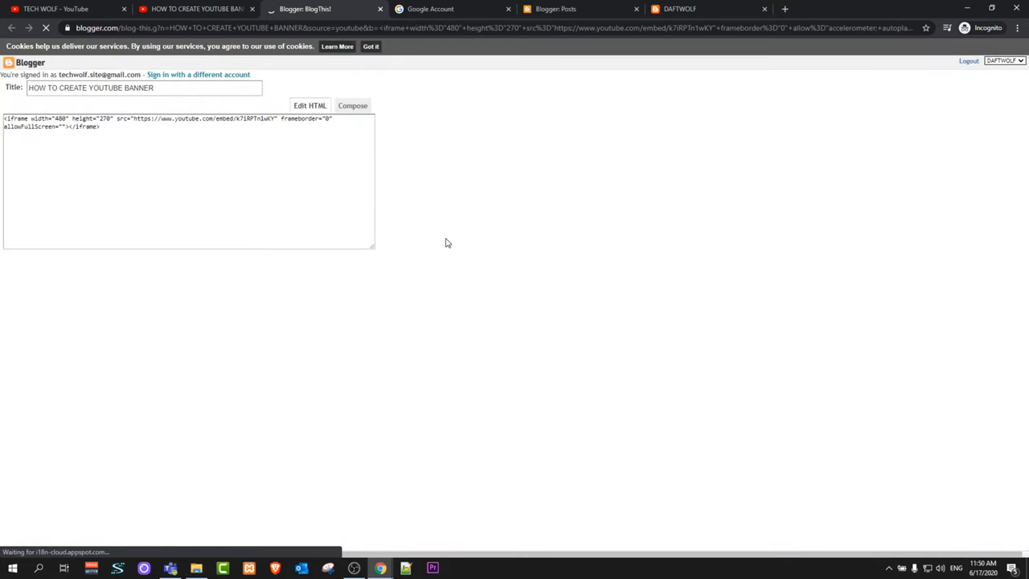
- Publish the 'How to Create YouTube Banner' post to DAFTWOLF and return to the Posts dashboard
click(352, 106)
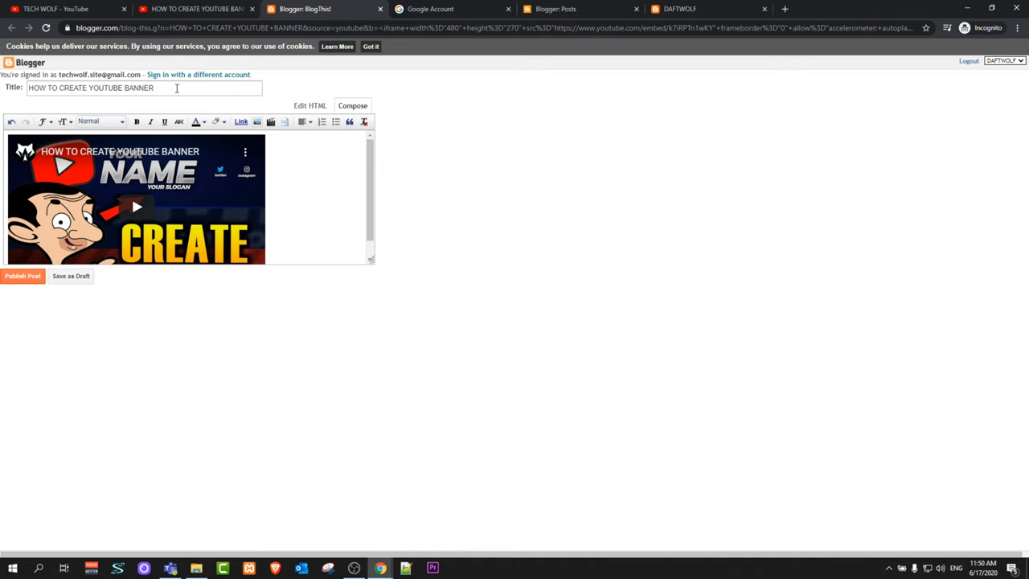
triple_click(90, 87)
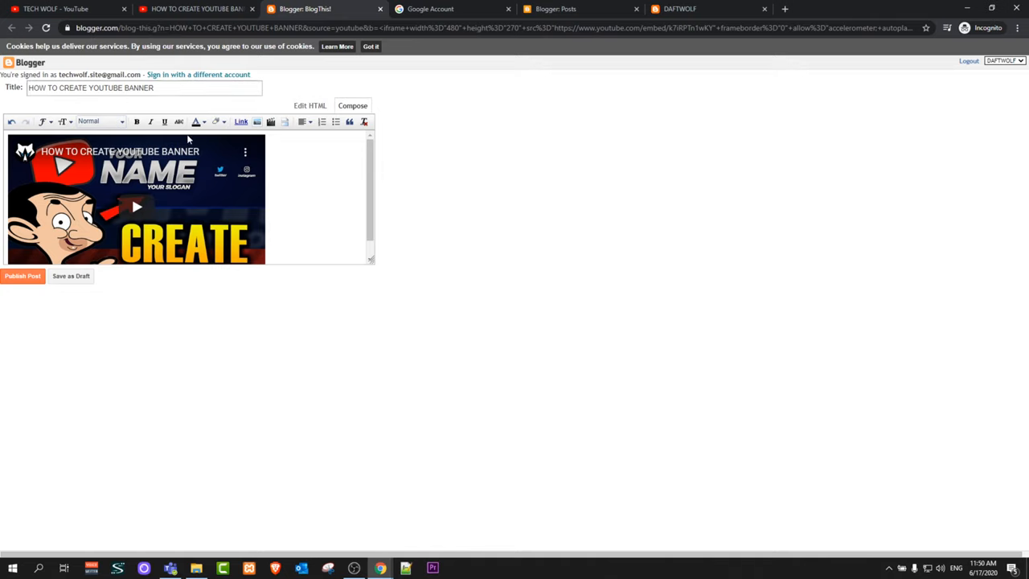
click(22, 277)
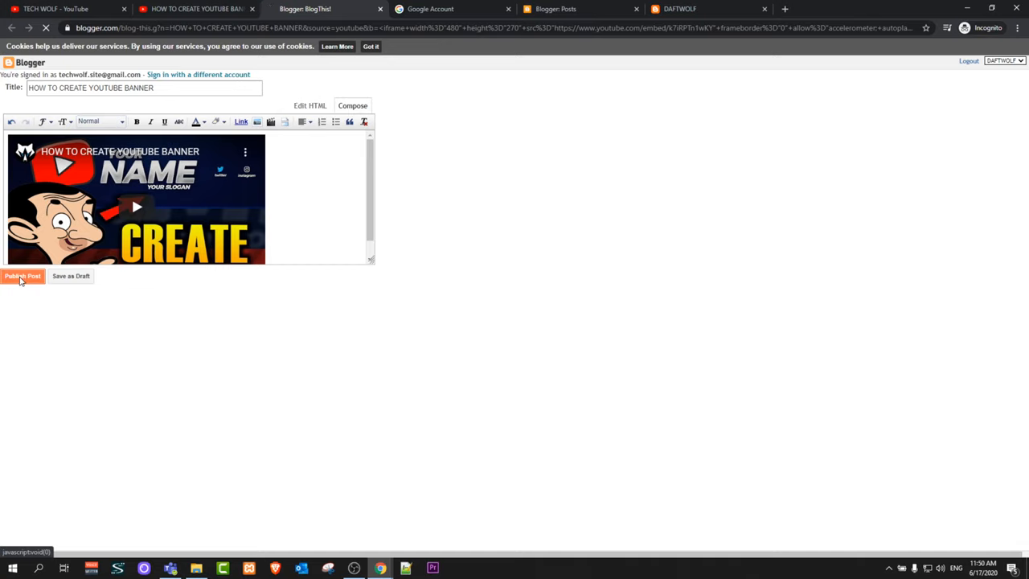
click(23, 277)
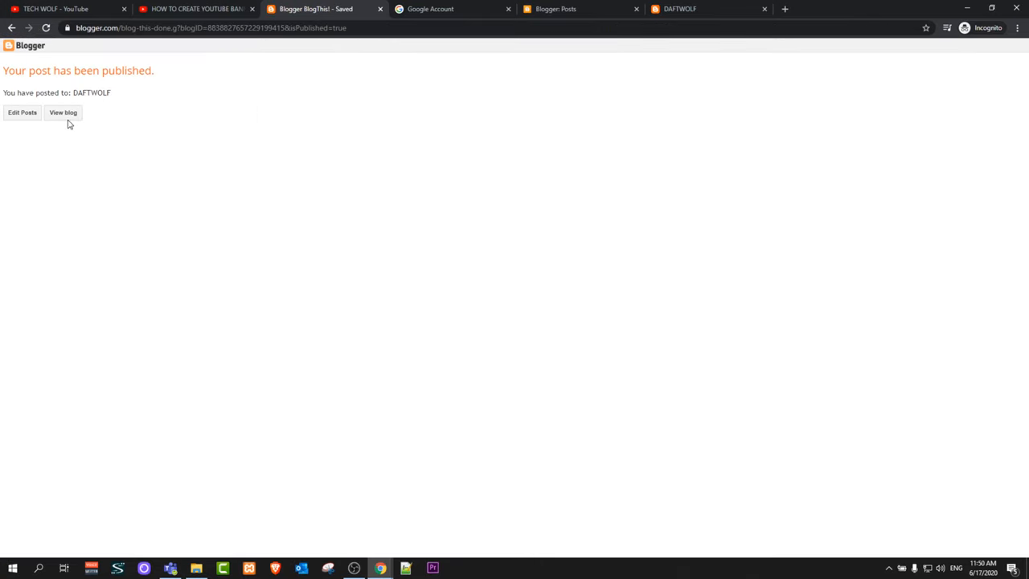
click(578, 10)
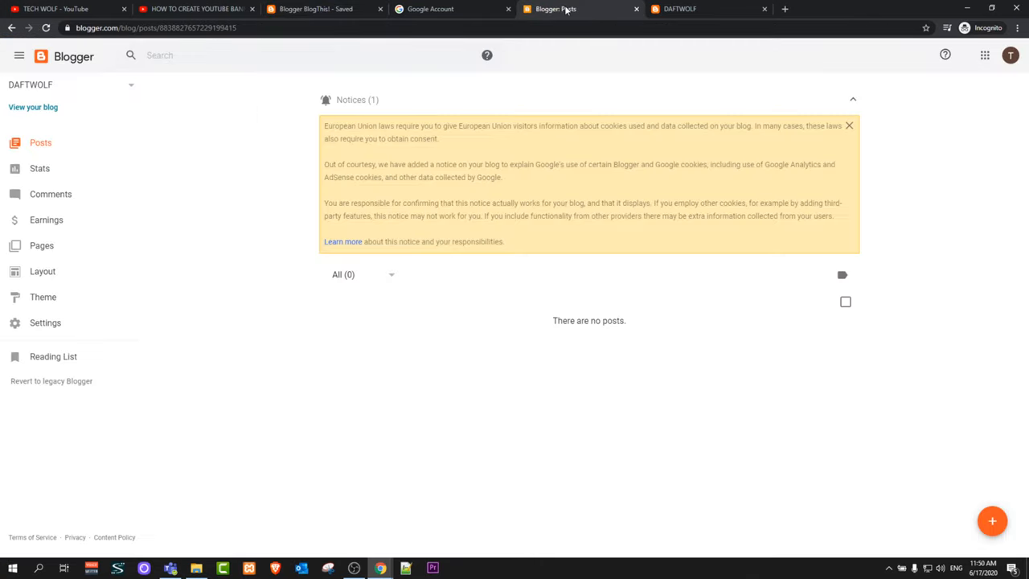
click(431, 10)
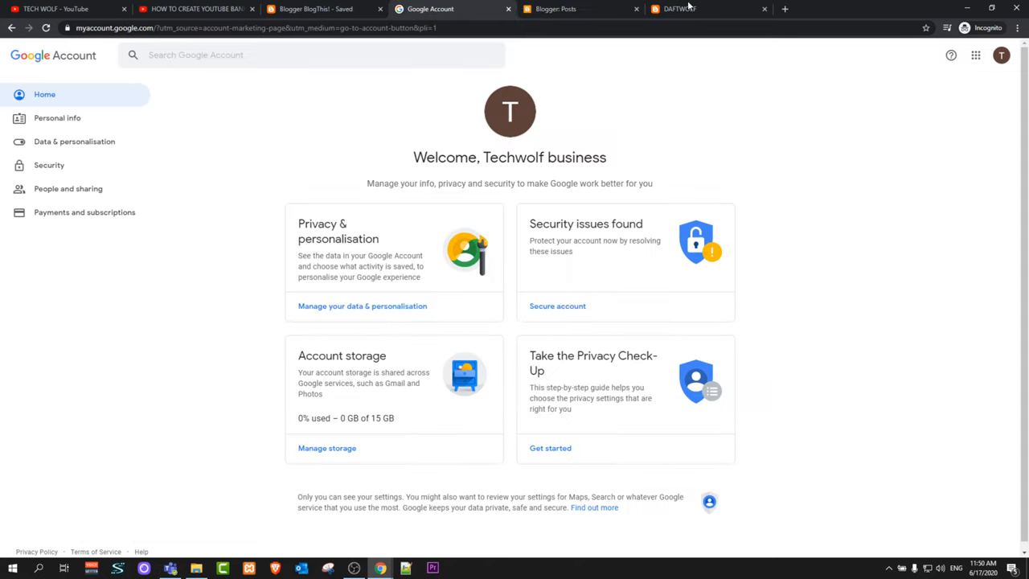
click(678, 10)
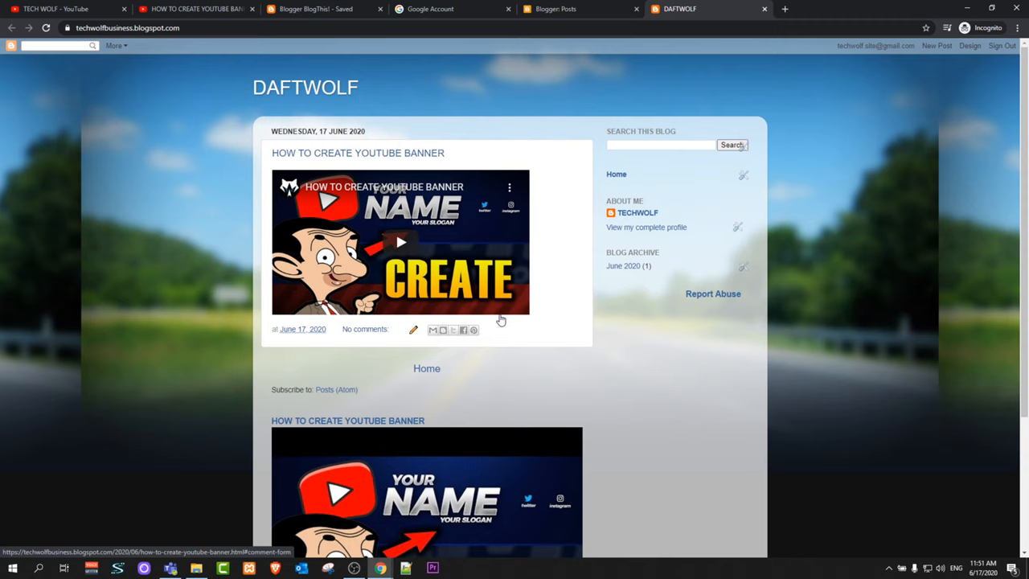
scroll(down, 3)
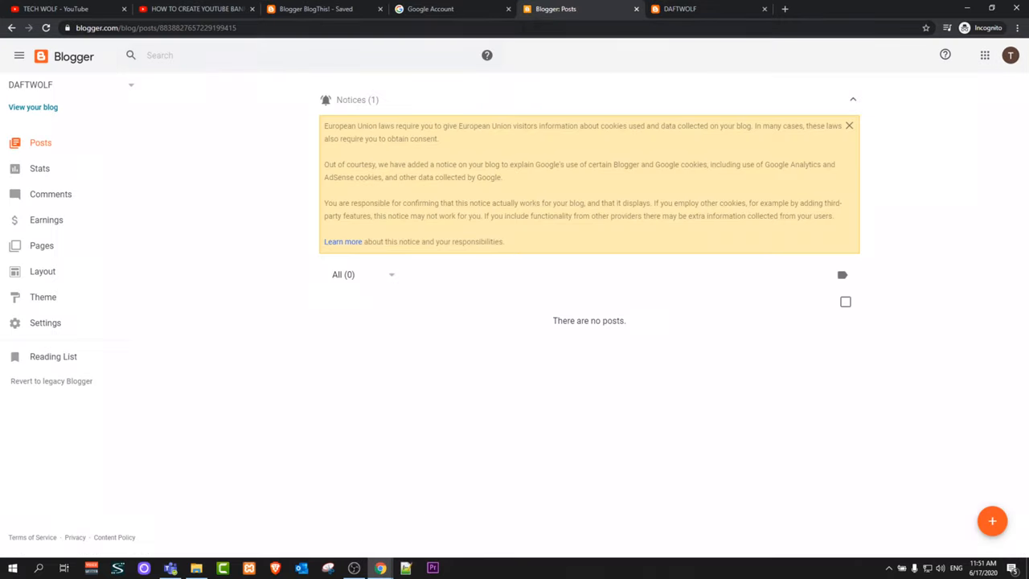
- Look through DAFTWOLF's Stats, Comments and Earnings sections, all showing no data
click(38, 169)
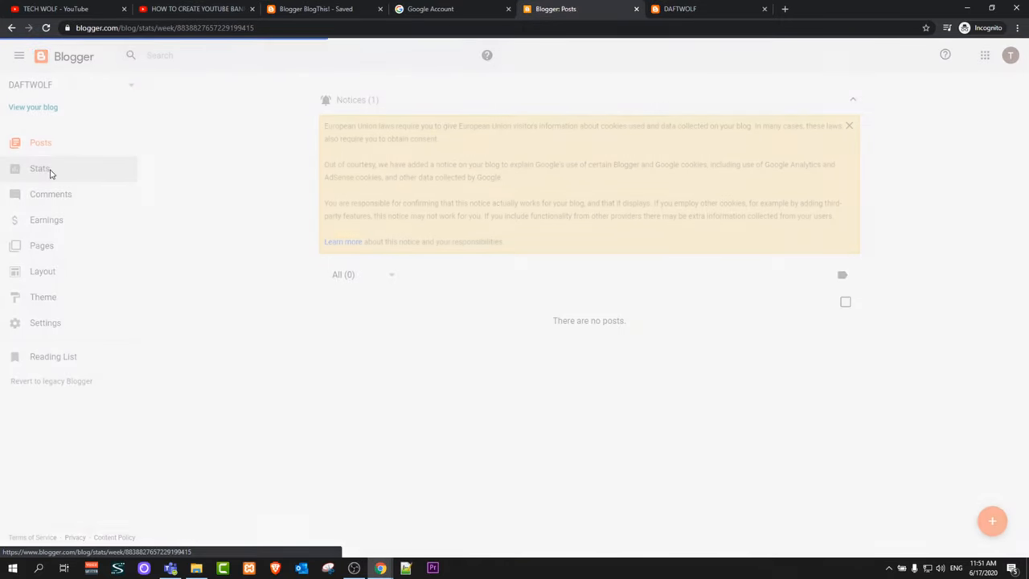
click(38, 169)
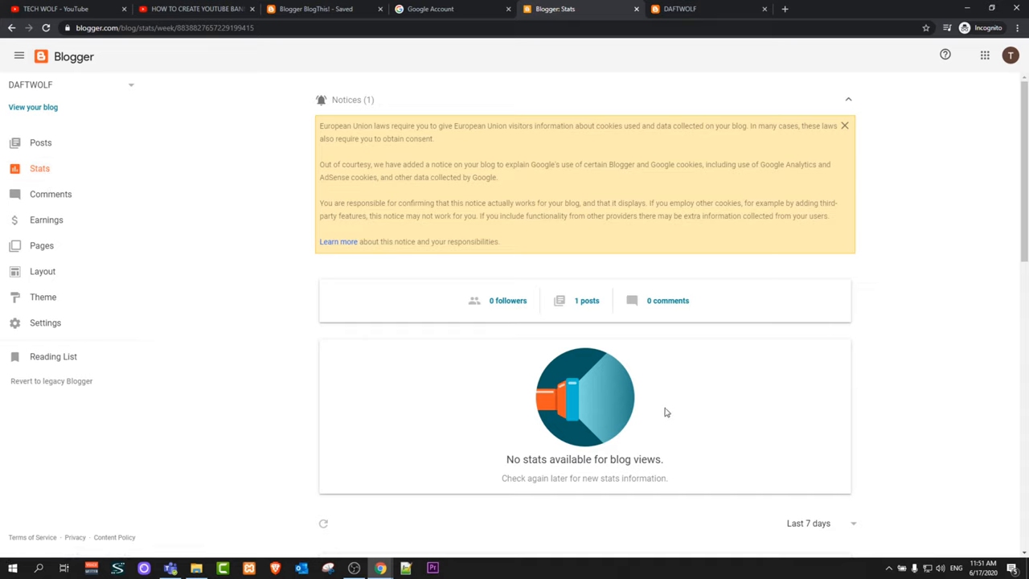
mouse_move(492, 469)
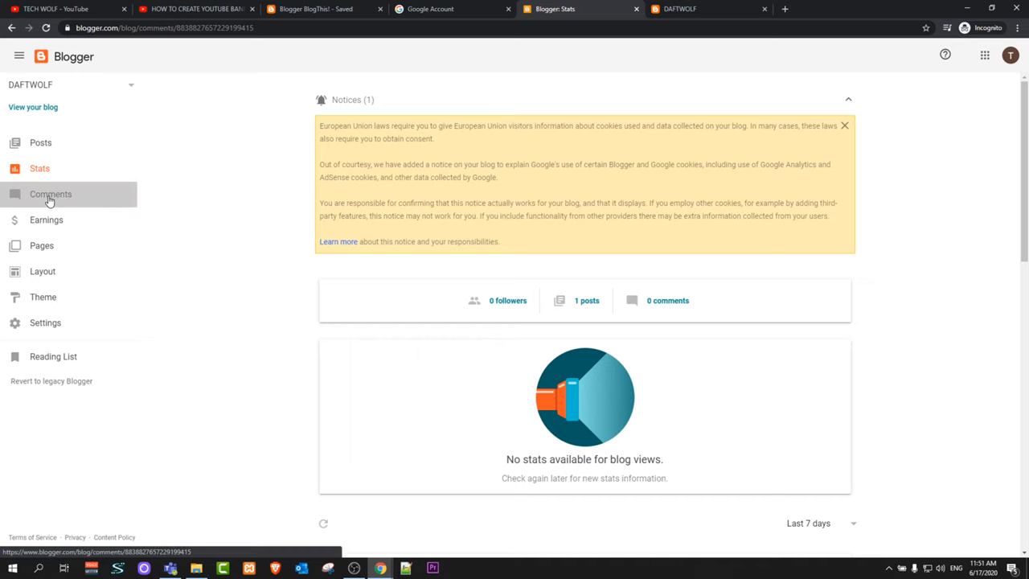
click(52, 192)
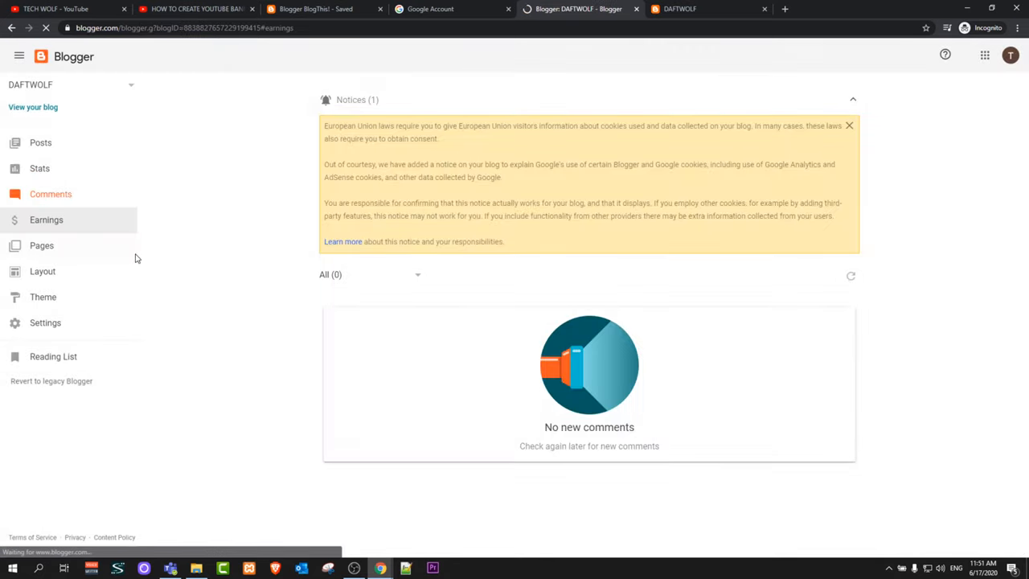
click(45, 218)
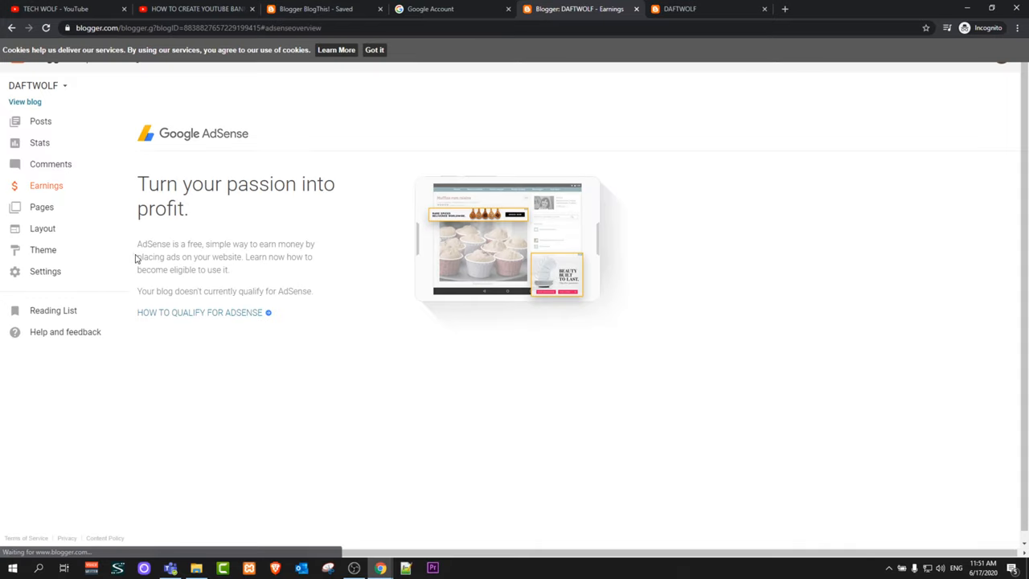
mouse_move(680, 113)
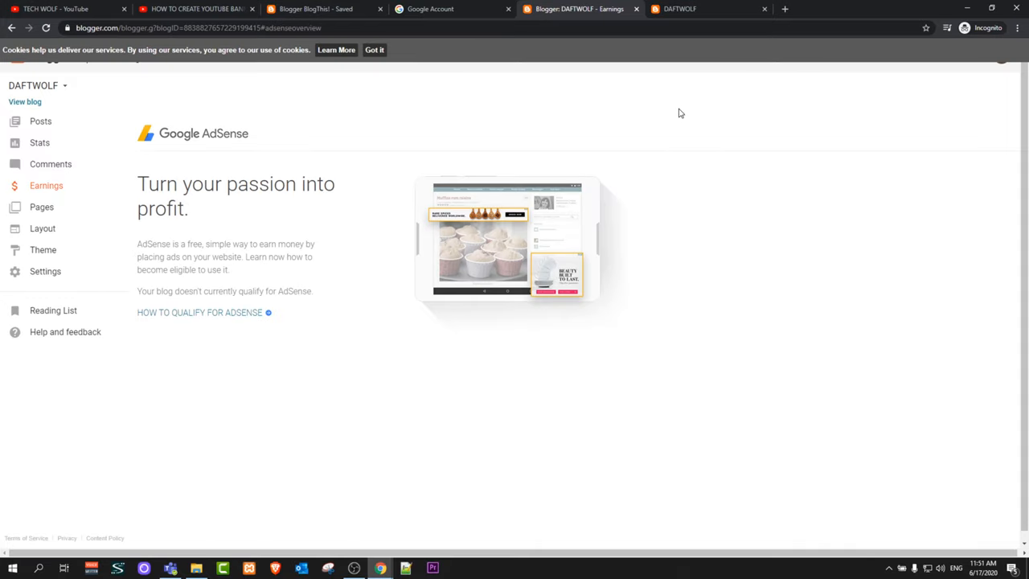
mouse_move(450, 145)
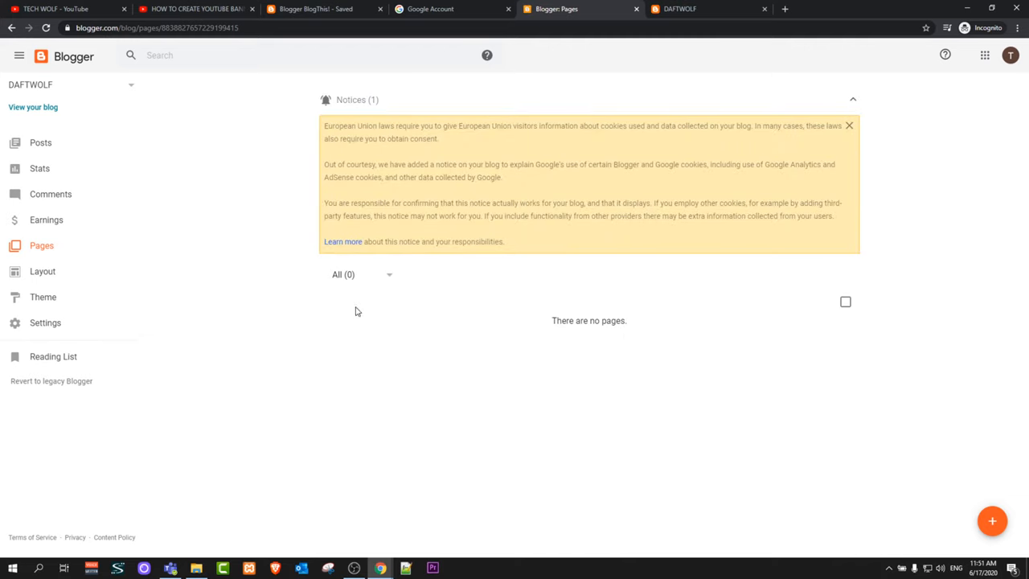
mouse_move(306, 389)
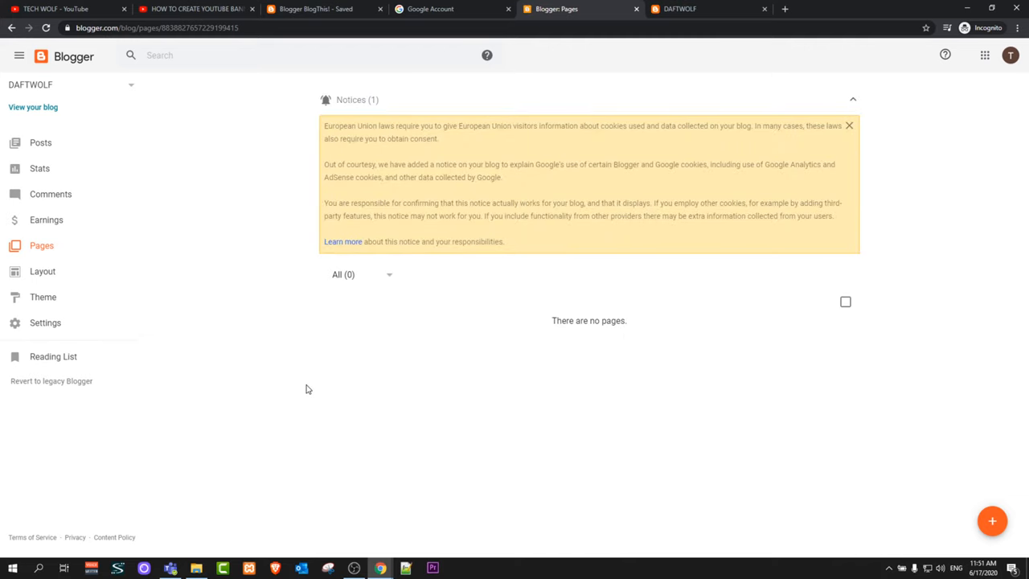
- Review DAFTWOLF's gadget arrangement on the Layout page
click(42, 270)
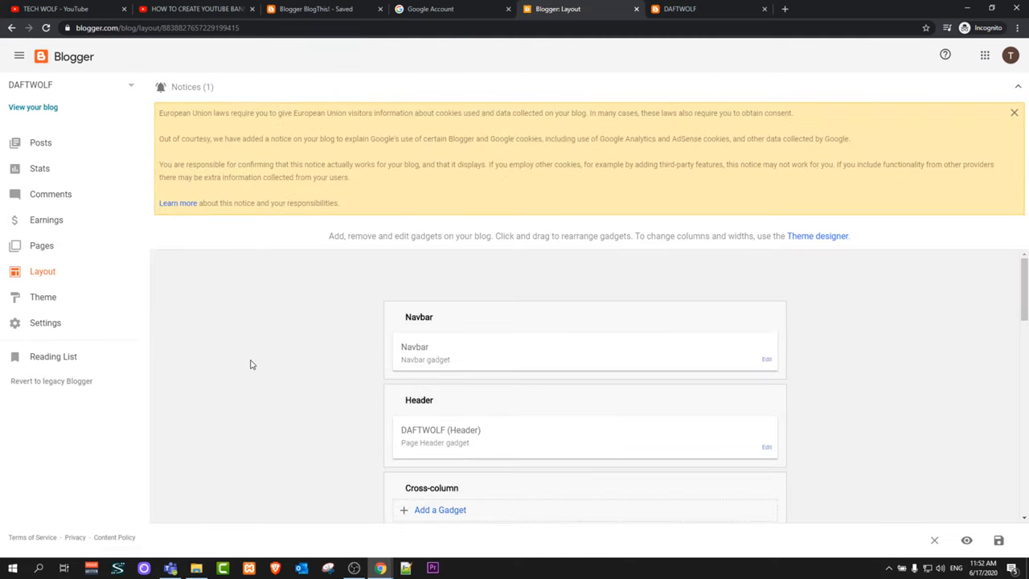
scroll(down, 3)
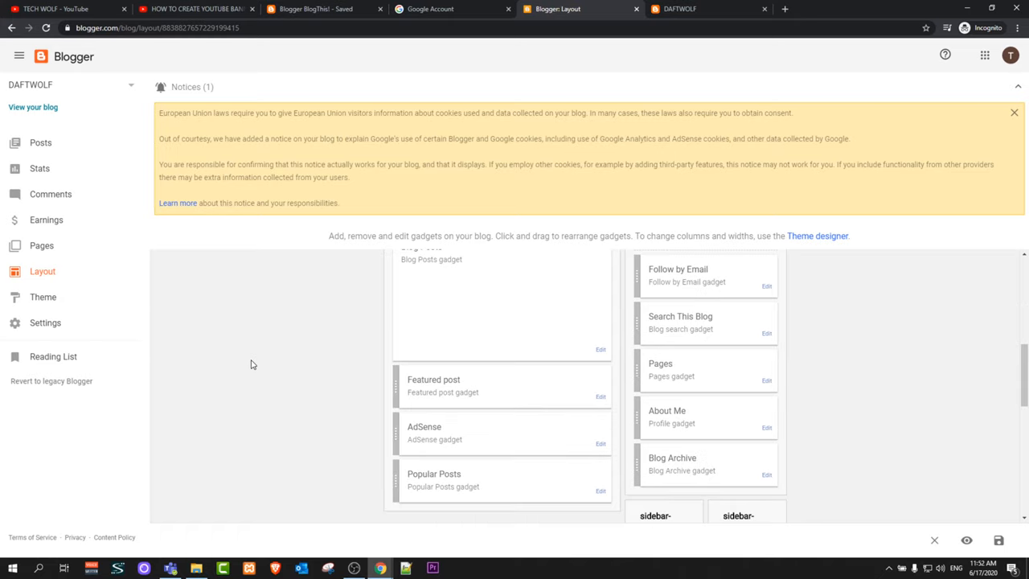
scroll(down, 3)
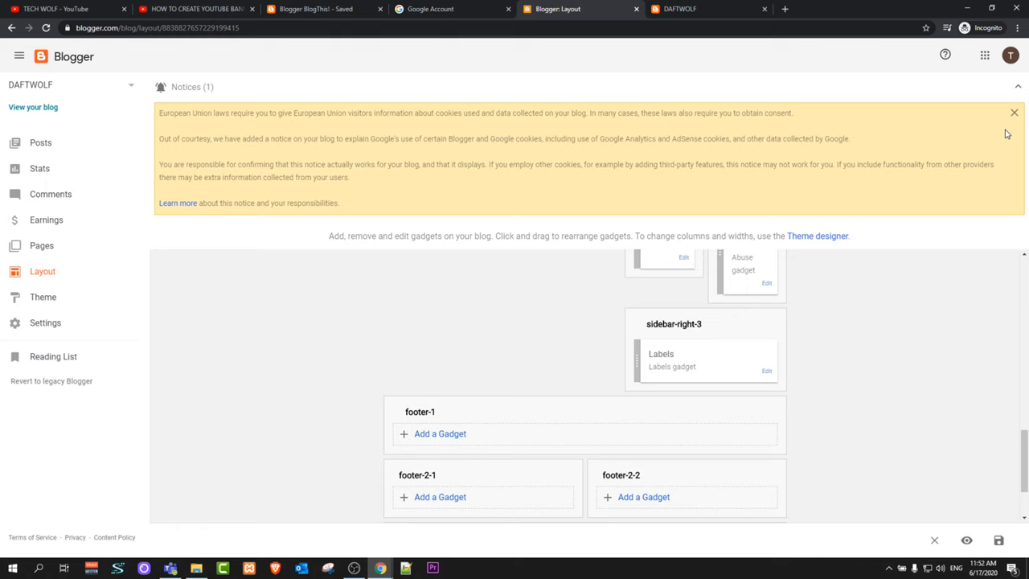
- Browse the Theme gallery showing Picture Window as the current theme
click(41, 296)
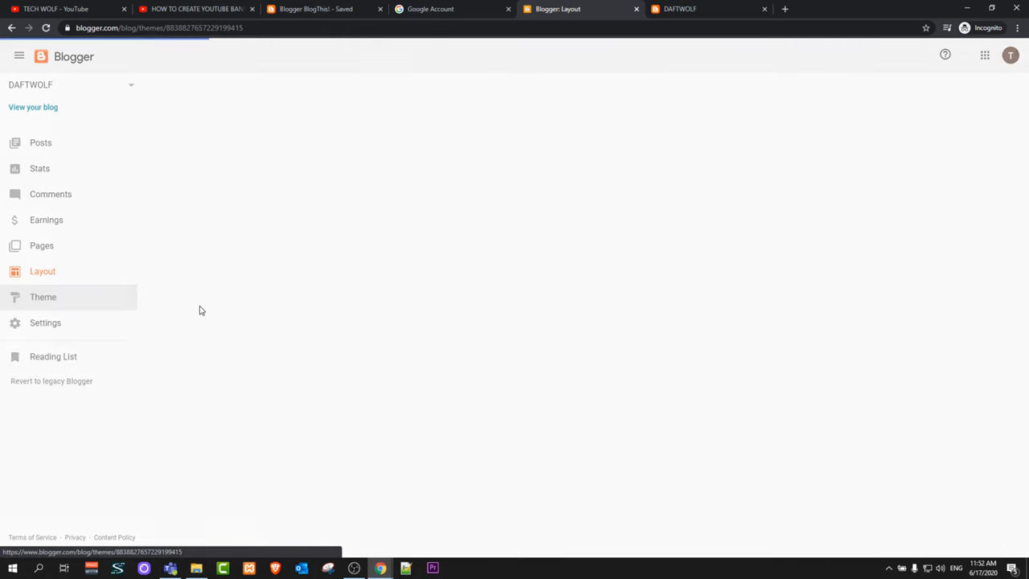
click(42, 296)
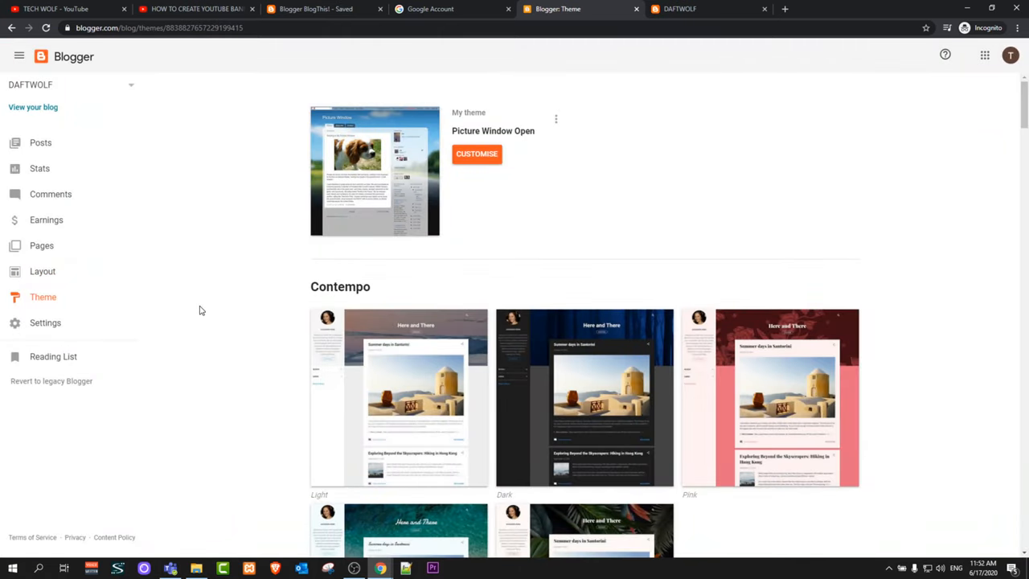
scroll(down, 3)
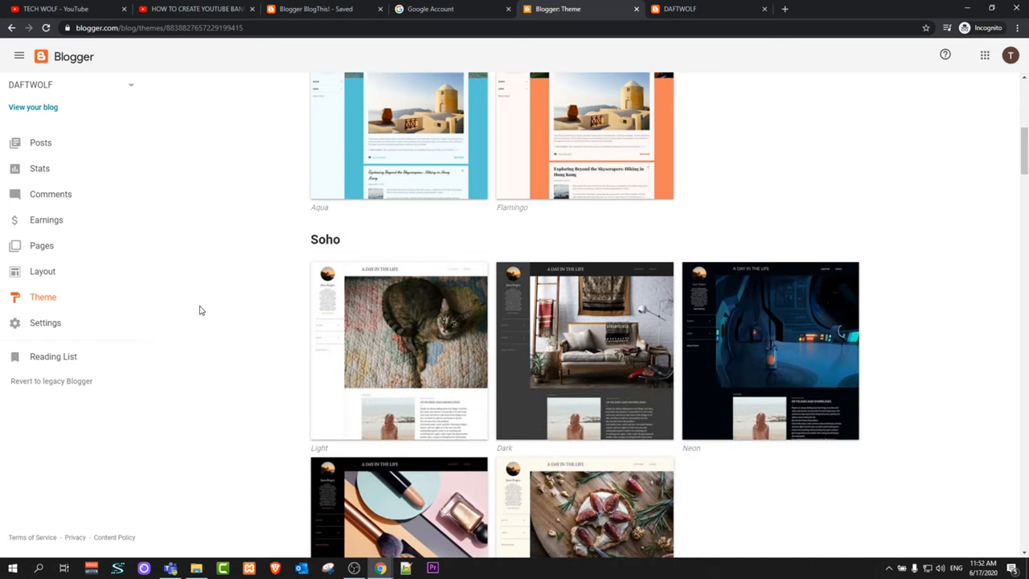
scroll(down, 3)
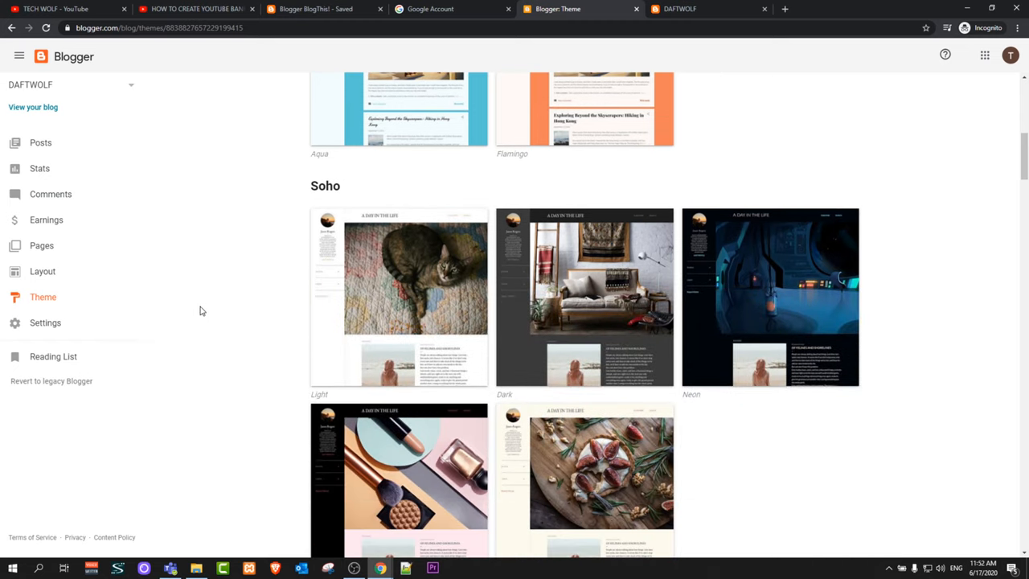
mouse_move(662, 351)
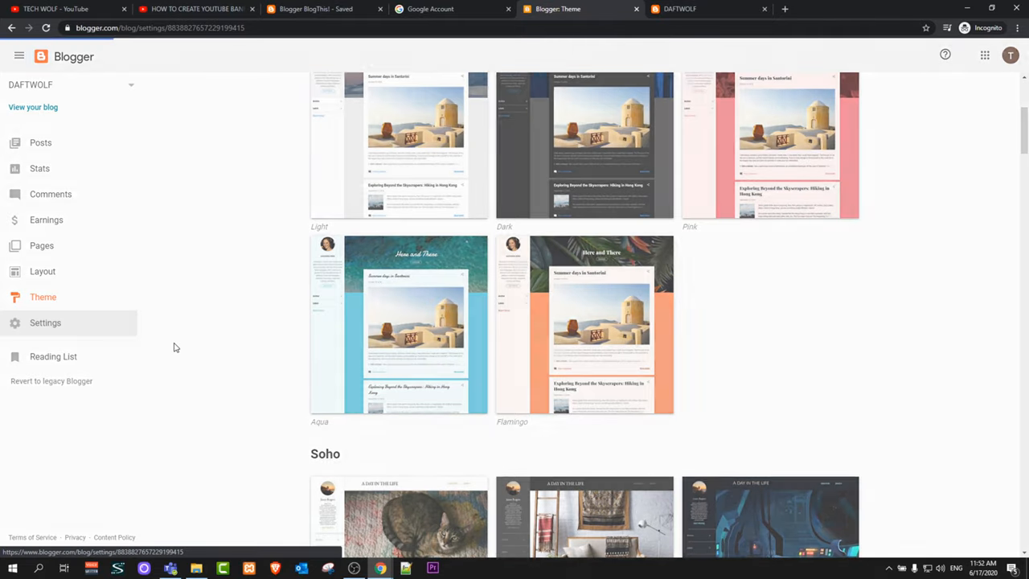
- Browse through all sections of DAFTWOLF's Settings page
click(45, 321)
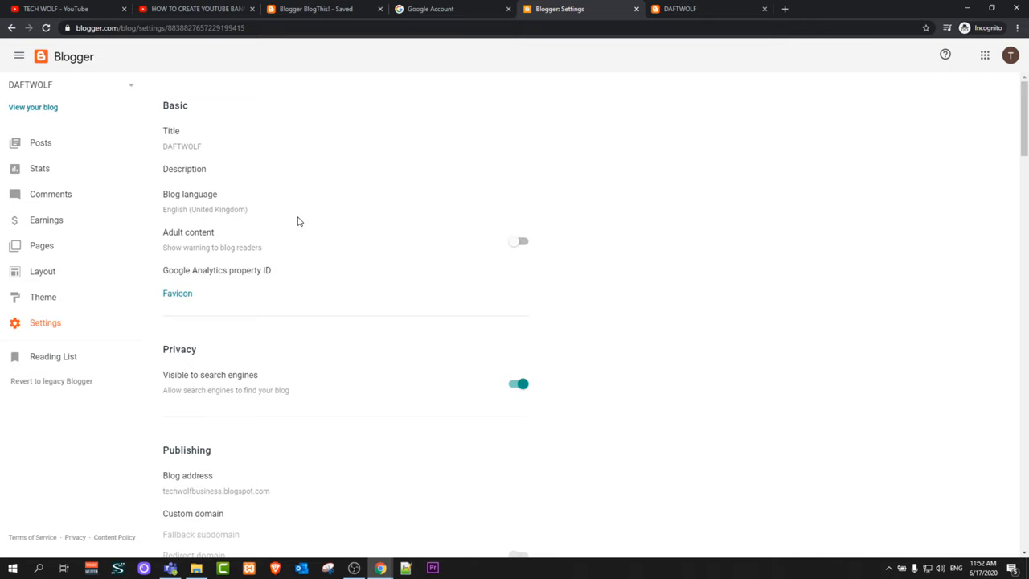
scroll(down, 3)
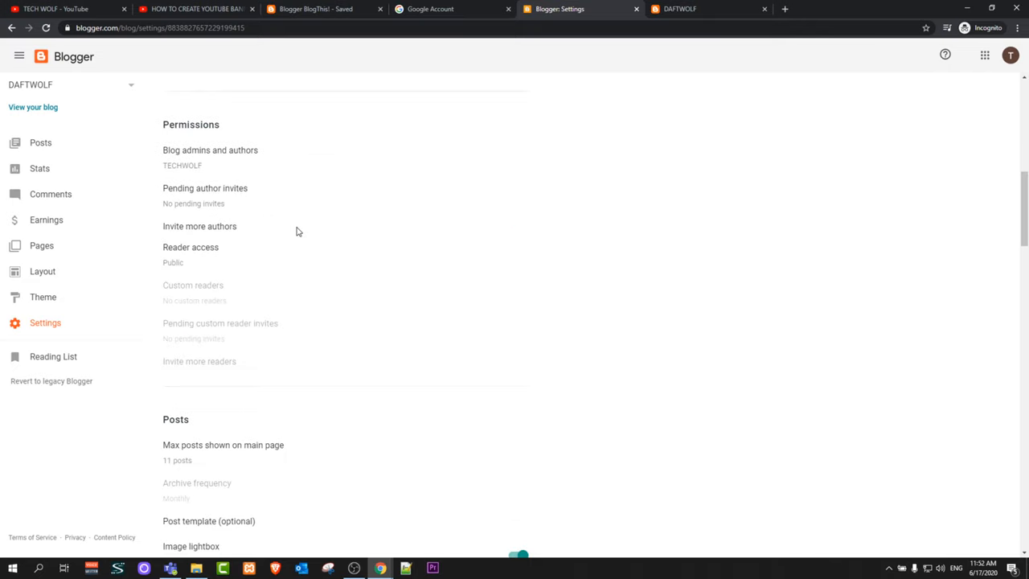
scroll(down, 3)
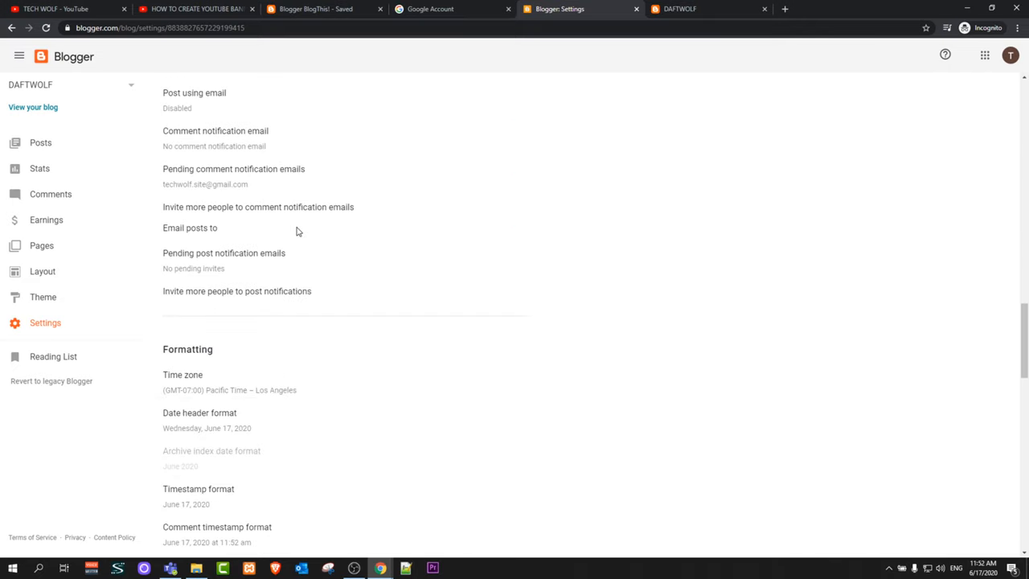
scroll(down, 3)
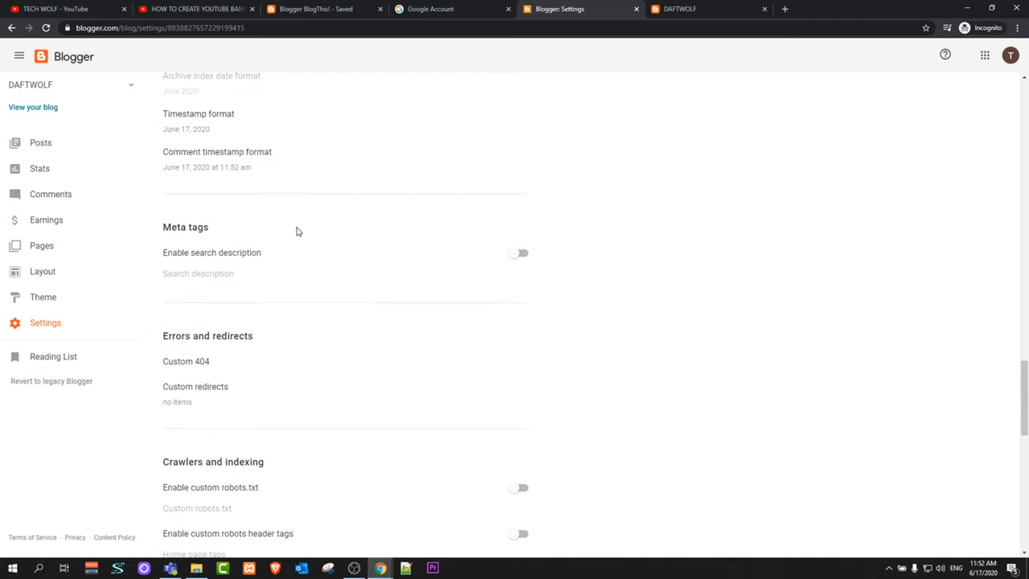
scroll(down, 3)
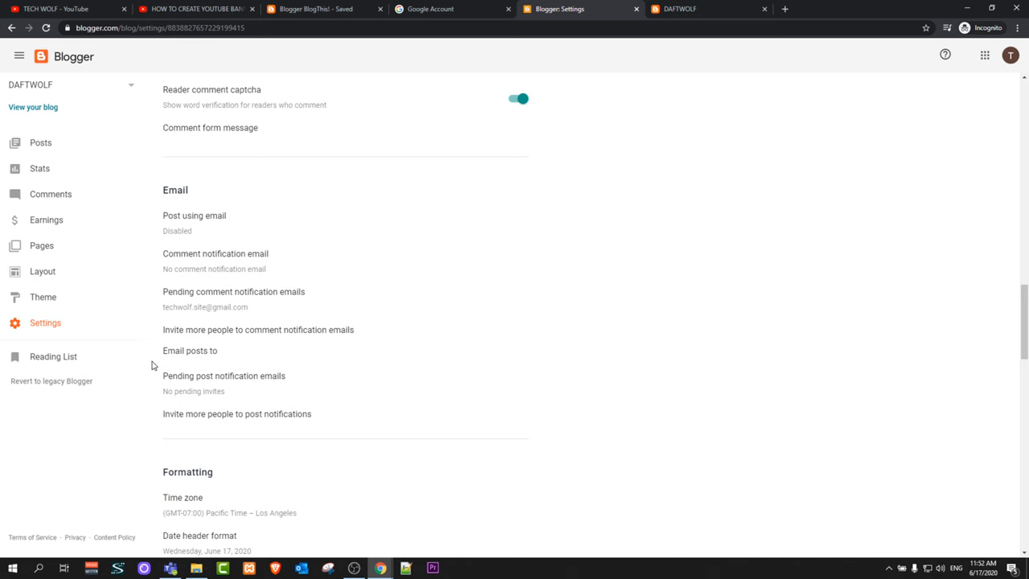
- View the Reading List of Blogger Buzz announcement posts
click(53, 357)
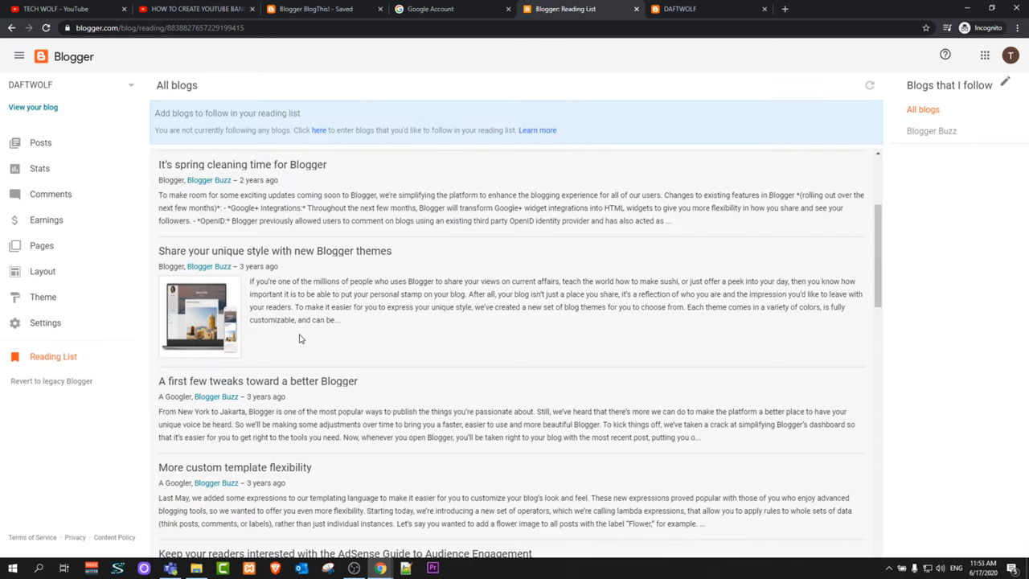